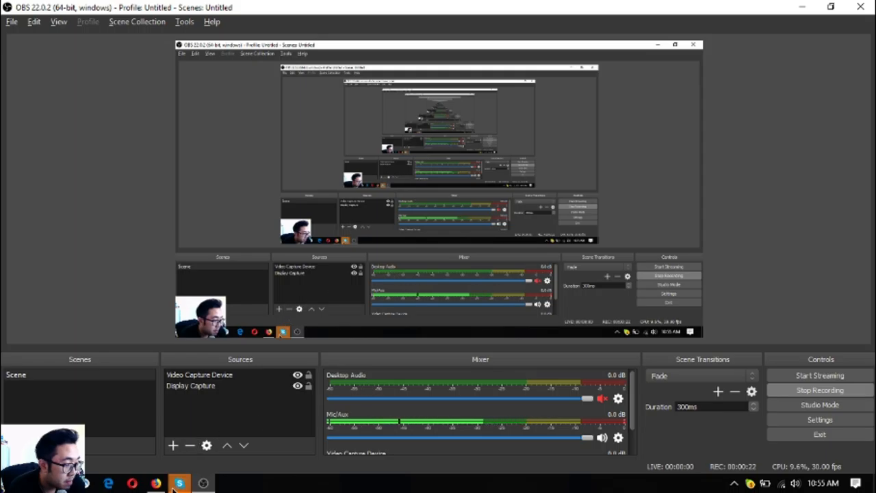
Skim the 23 November 2018 newsletter's Darico story, then go to the PreferredCurrency.News homepage
left_click(155, 483)
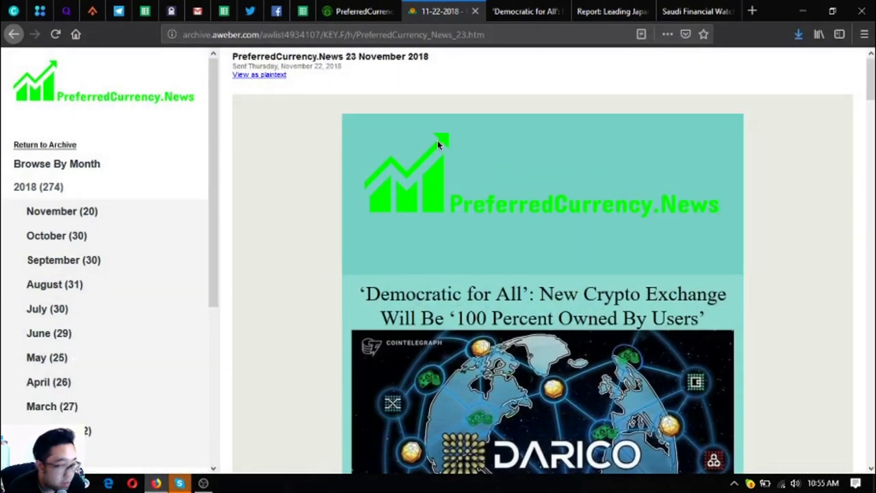
scroll("down", 3)
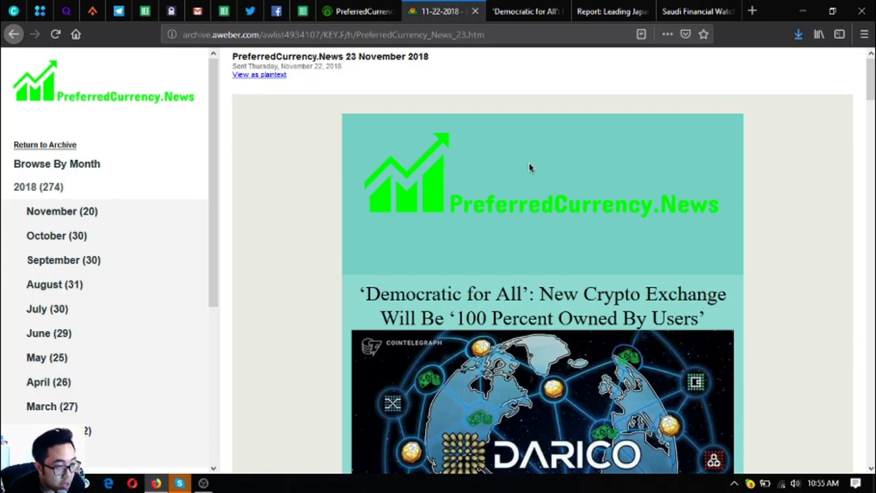
mouse_move(537, 195)
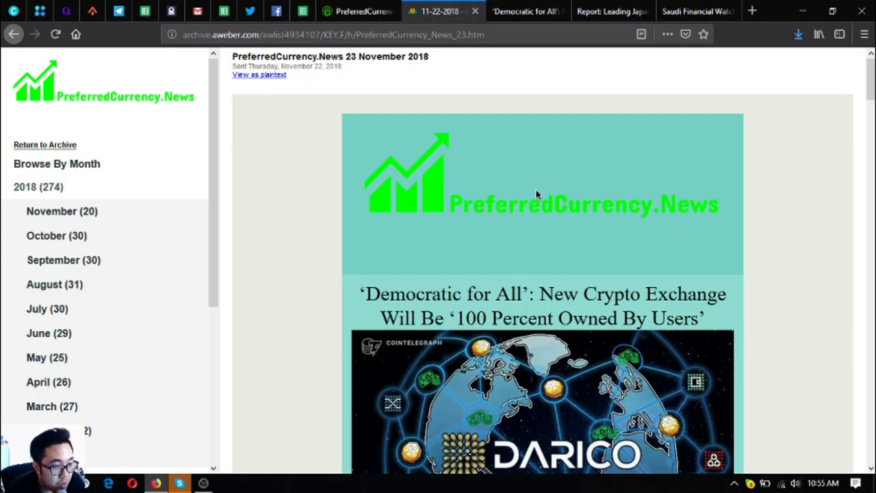
scroll("down", 3)
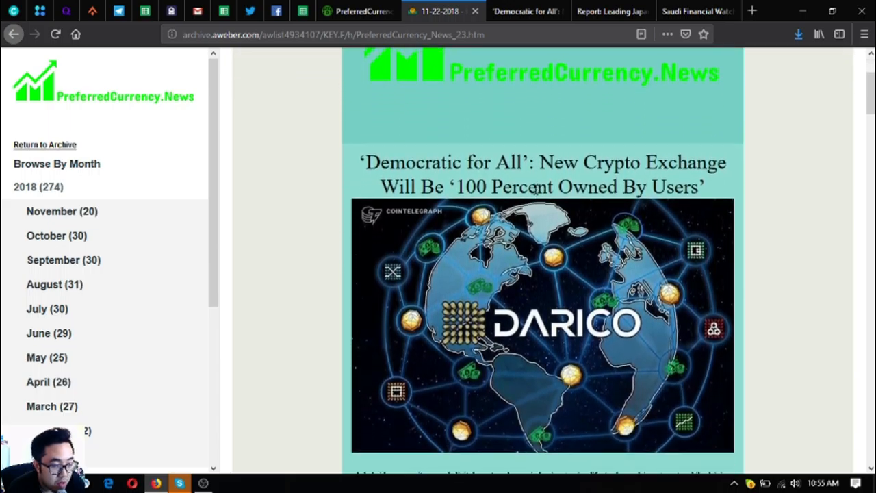
scroll("down", 3)
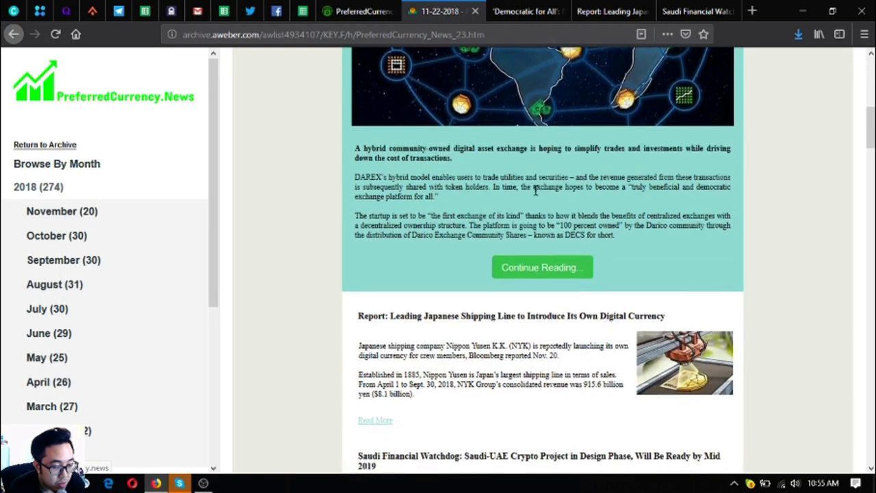
left_click(356, 11)
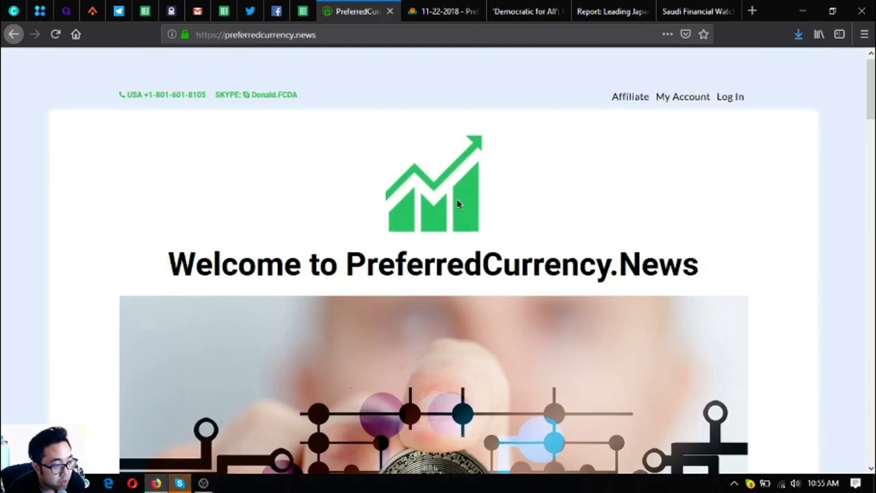
Scroll the homepage down to the $15 monthly / $180 annual subscription offer
scroll("down", 3)
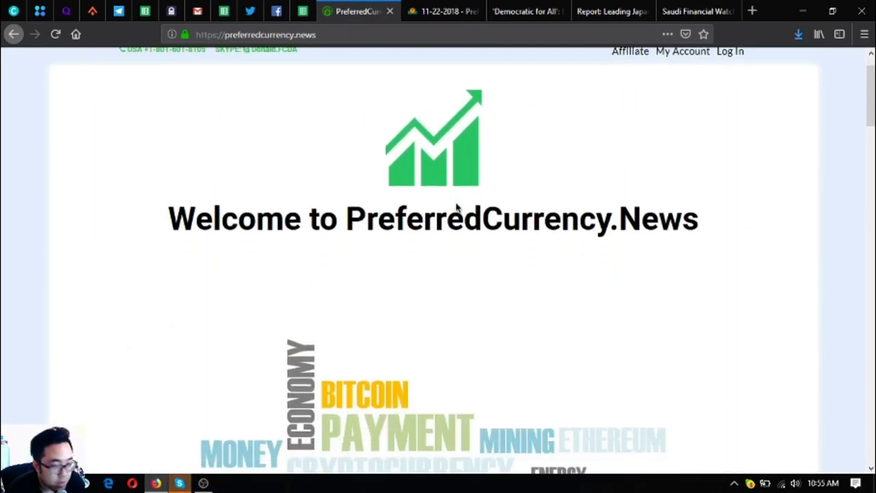
scroll("down", 3)
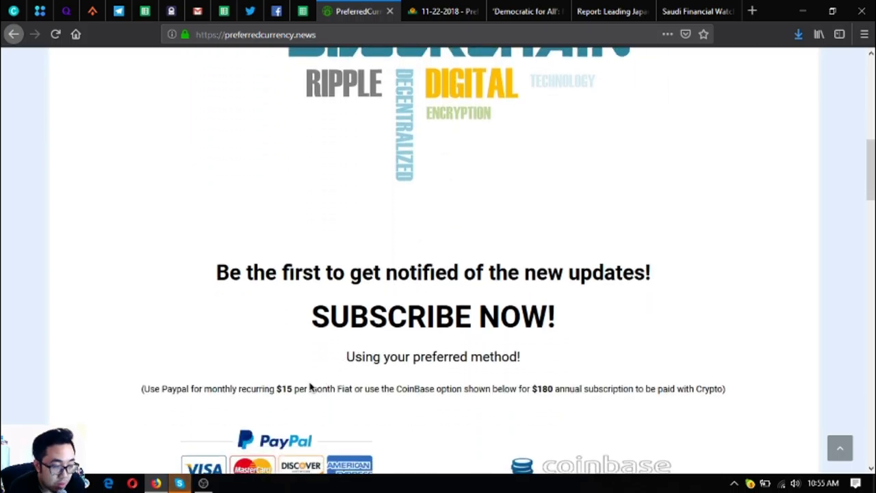
scroll("down", 3)
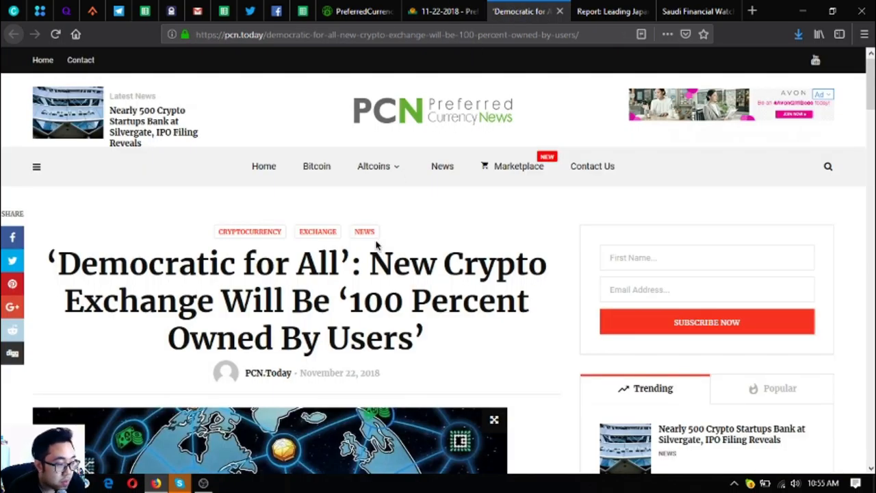
Read down the Darico article to its 'Secure, fast, reliable, transparent' section
scroll("down", 3)
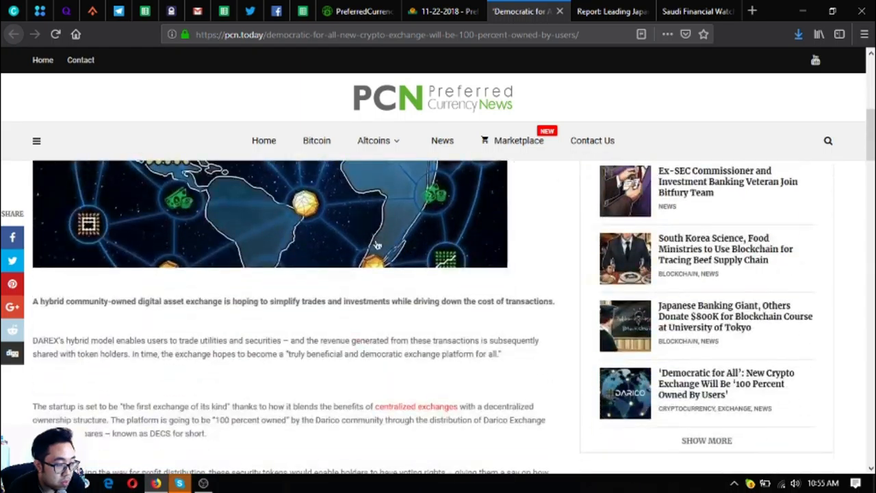
scroll("down", 3)
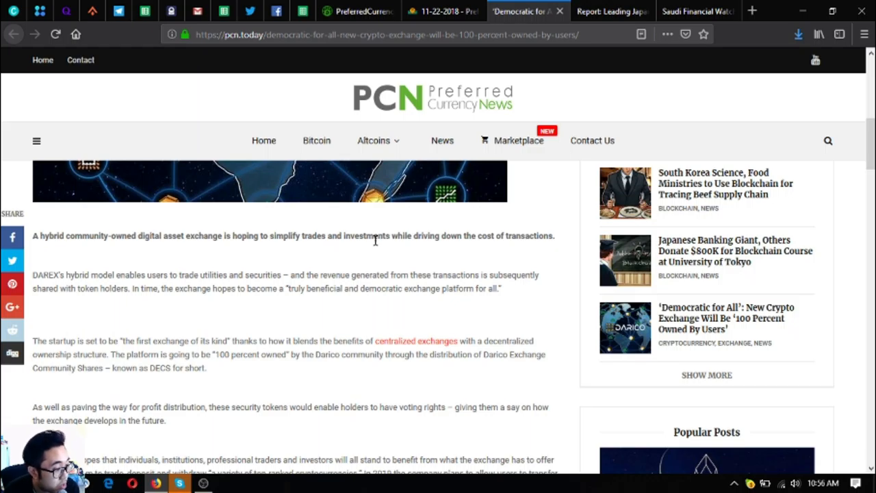
scroll("down", 3)
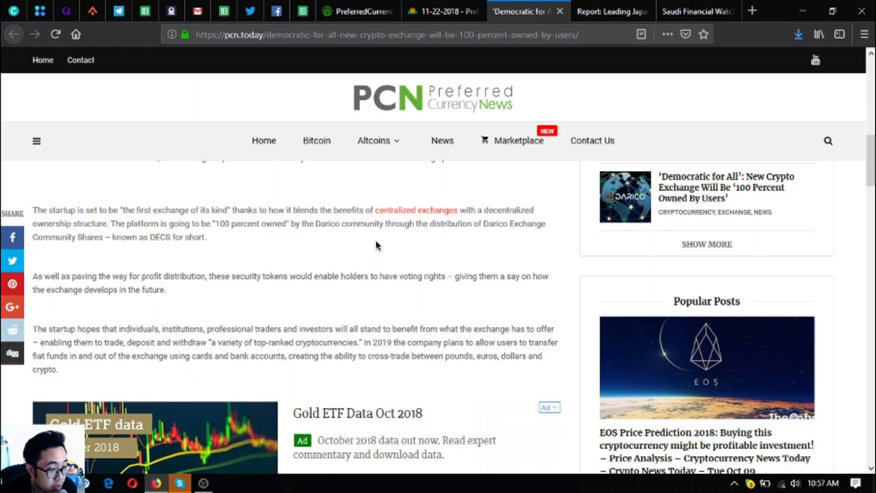
mouse_move(387, 223)
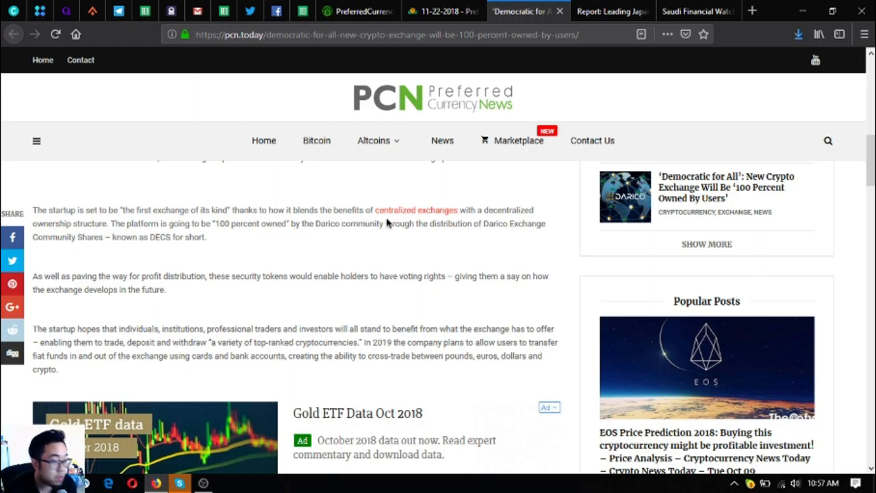
scroll("down", 3)
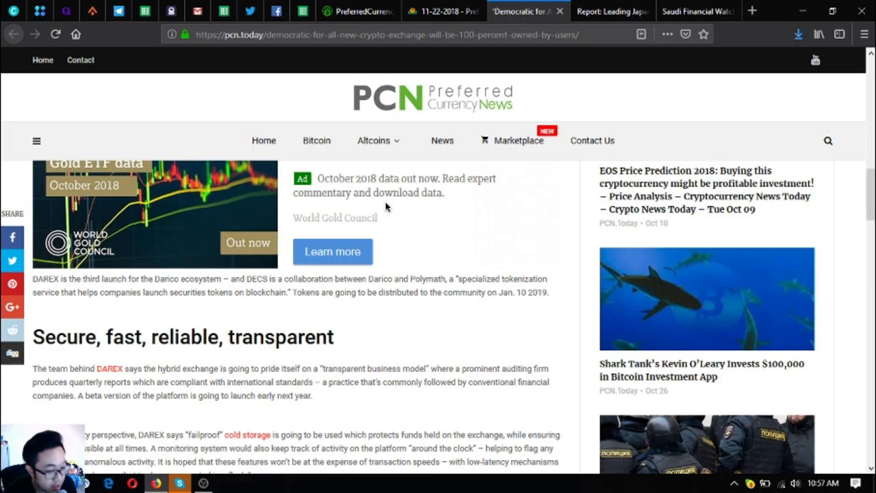
scroll("down", 3)
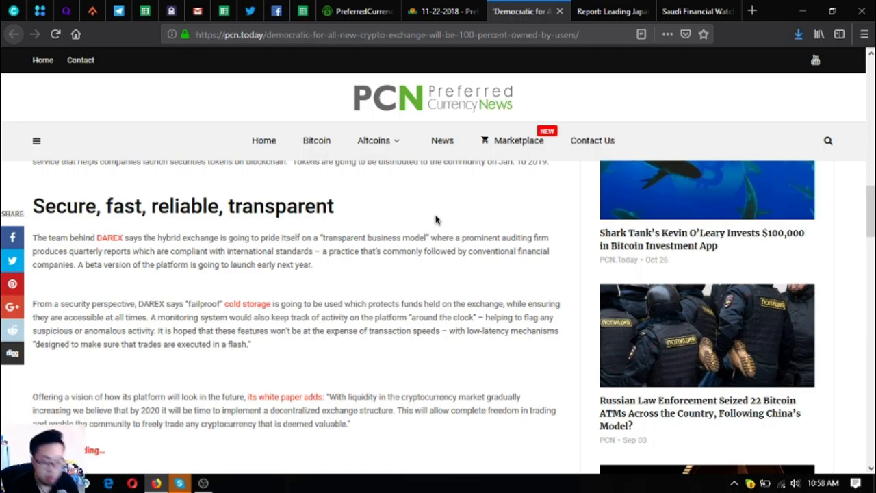
Return to the newsletter and scroll past the Darico story to the Japanese shipping report
left_click(442, 12)
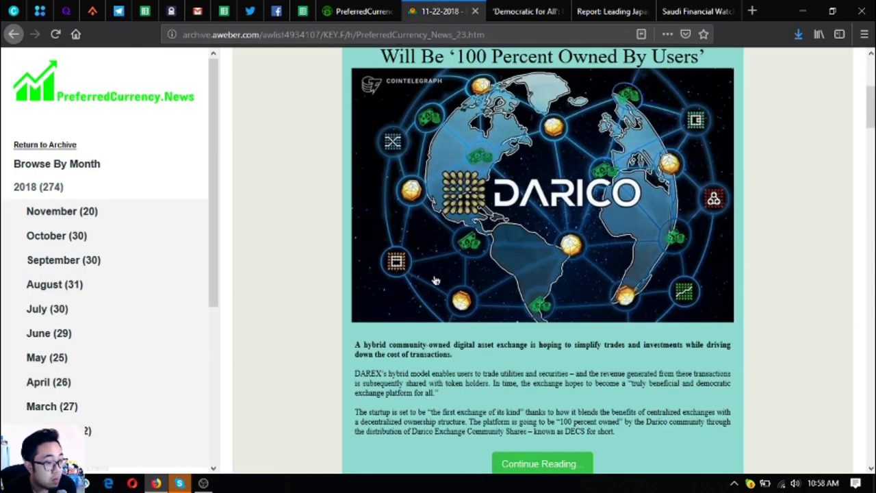
scroll("up", 3)
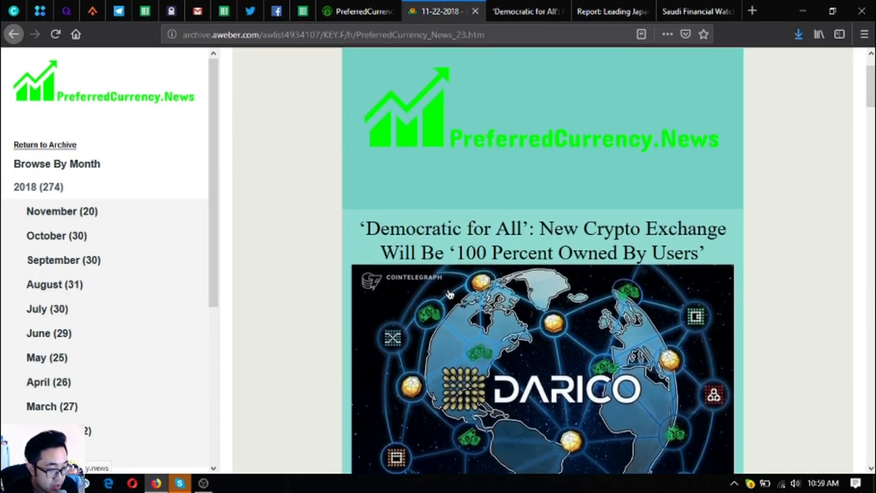
scroll("down", 3)
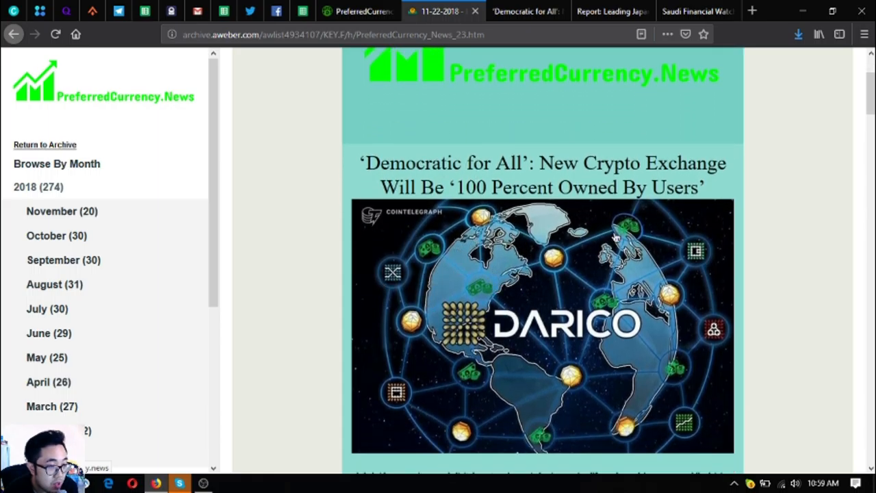
scroll("down", 3)
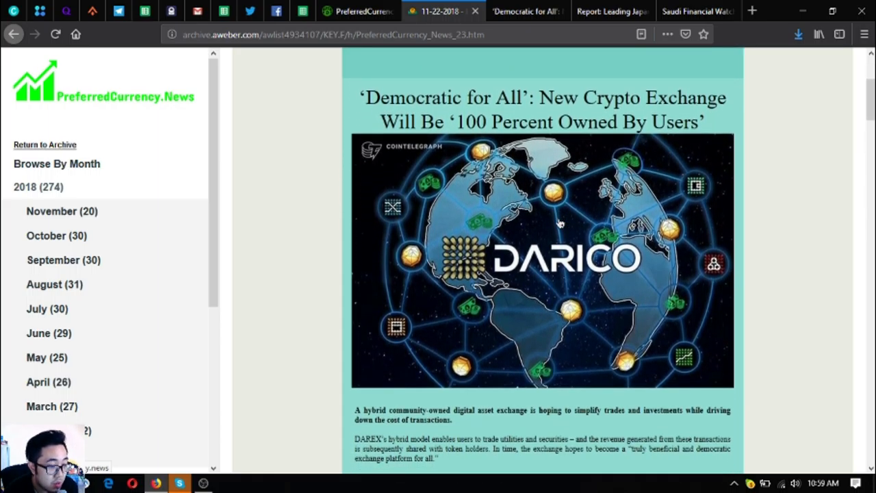
scroll("down", 3)
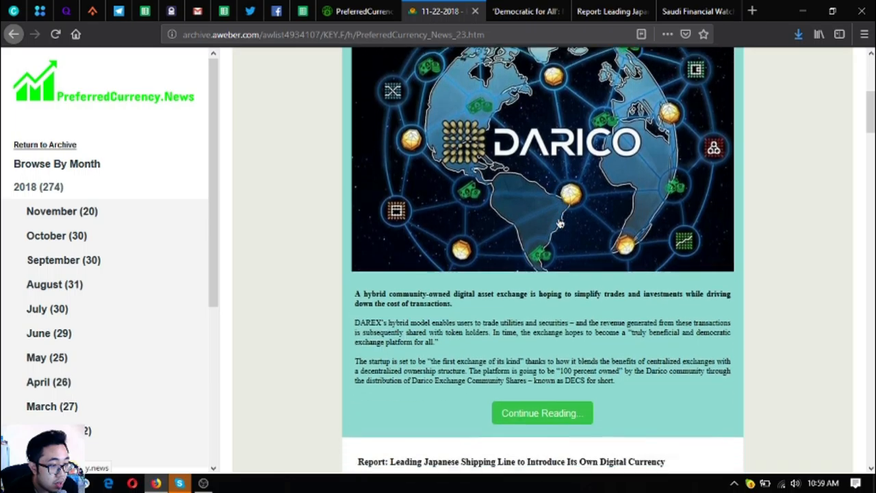
scroll("down", 3)
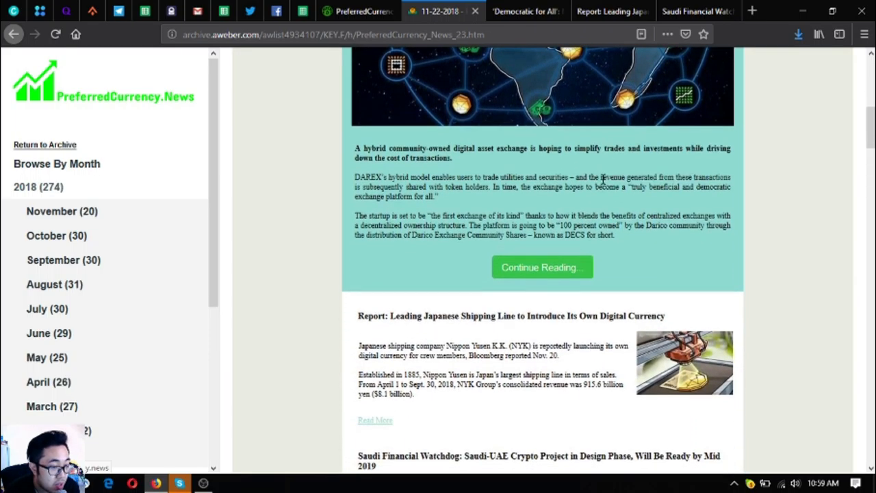
left_click(374, 420)
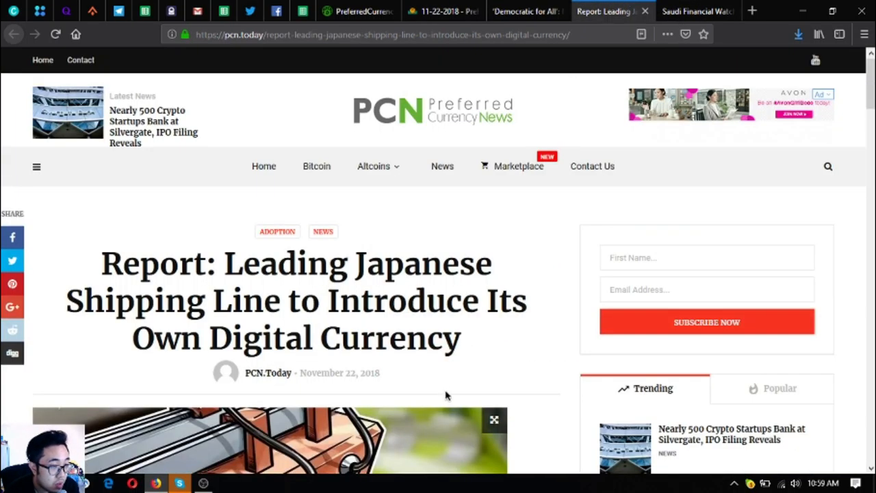
scroll("down", 3)
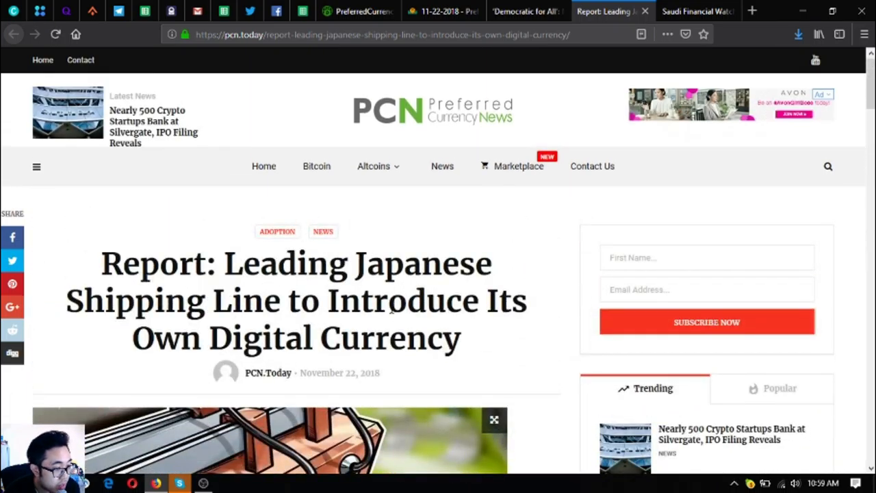
scroll("down", 3)
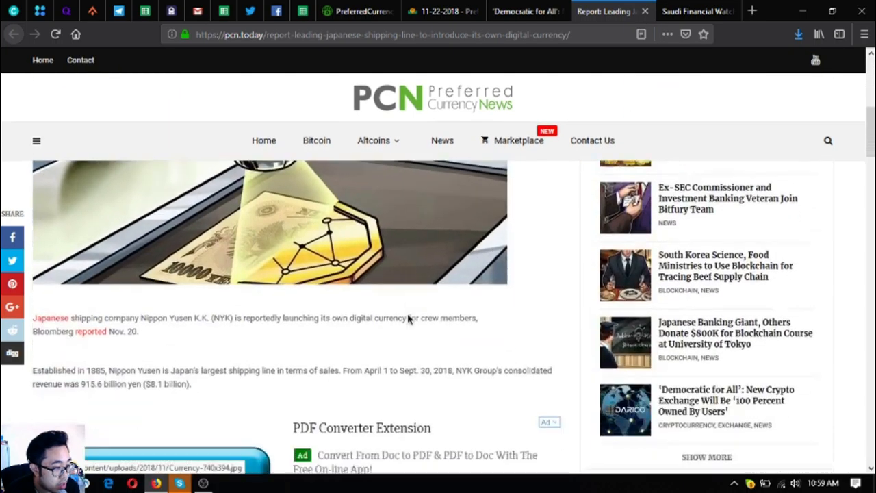
scroll("down", 3)
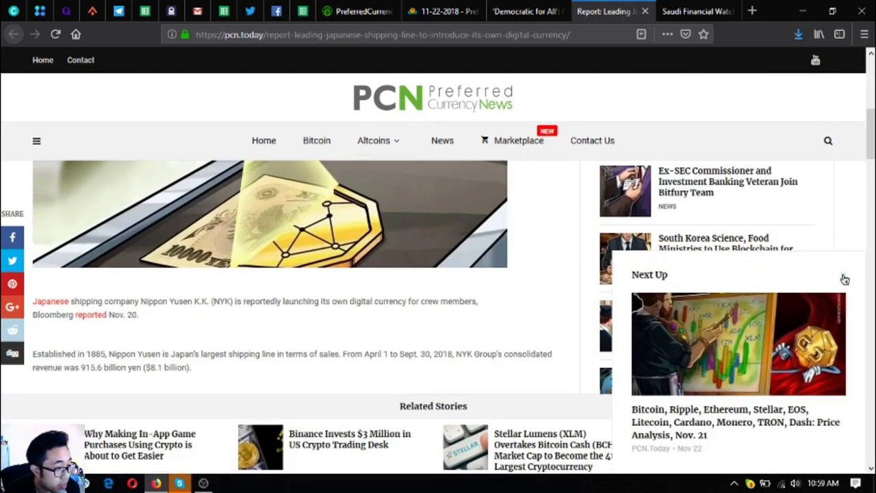
left_click(844, 279)
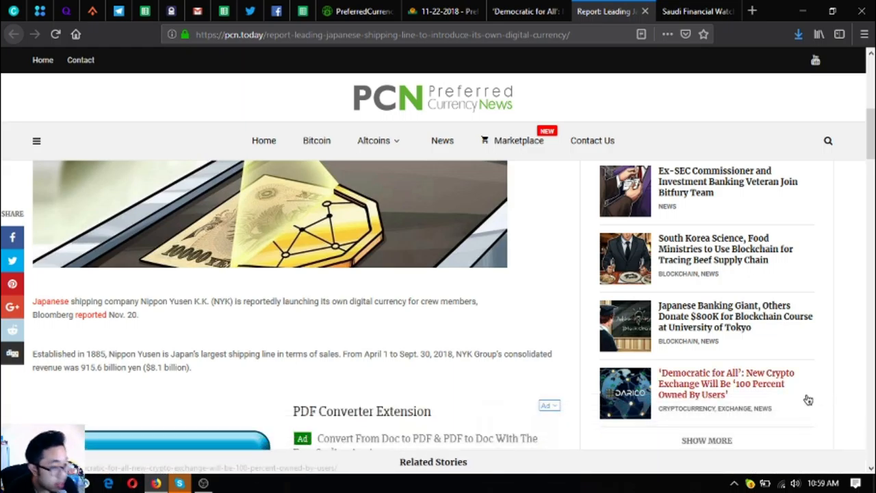
mouse_move(698, 403)
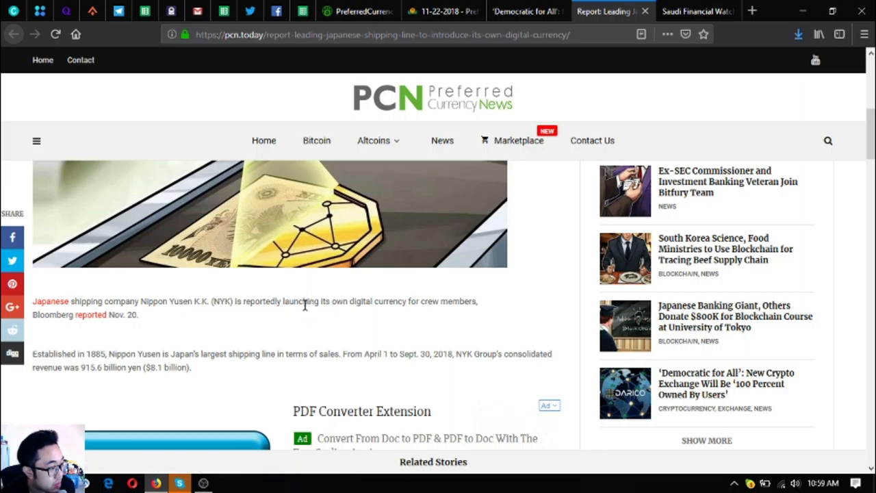
scroll("down", 3)
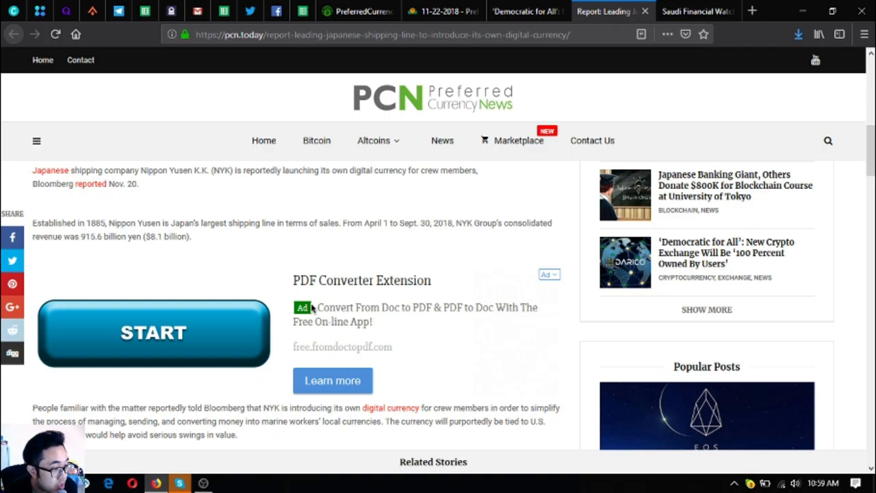
scroll("down", 3)
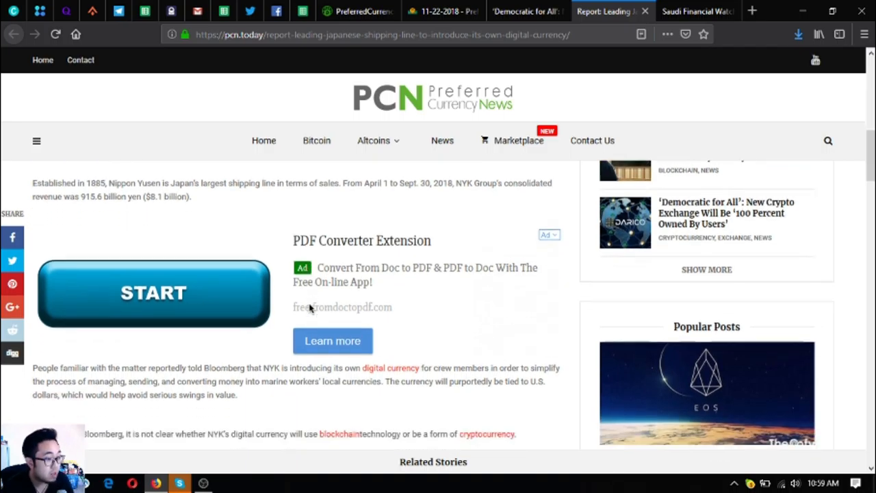
scroll("down", 3)
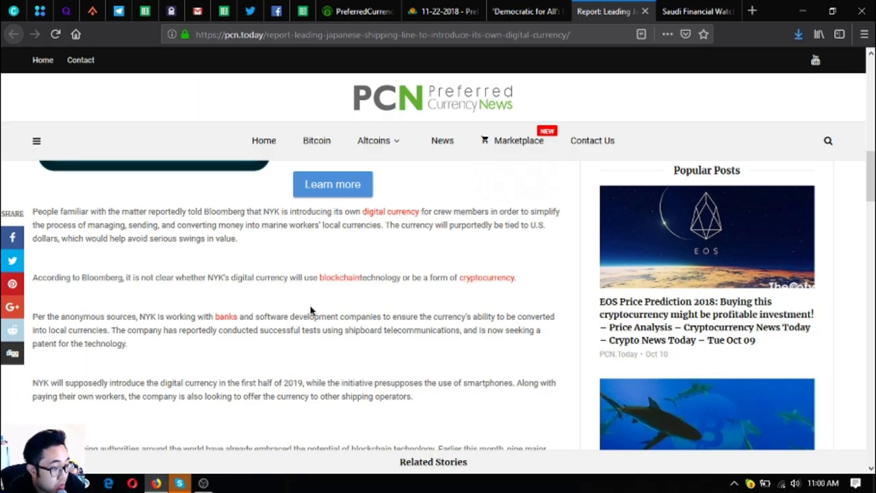
scroll("down", 3)
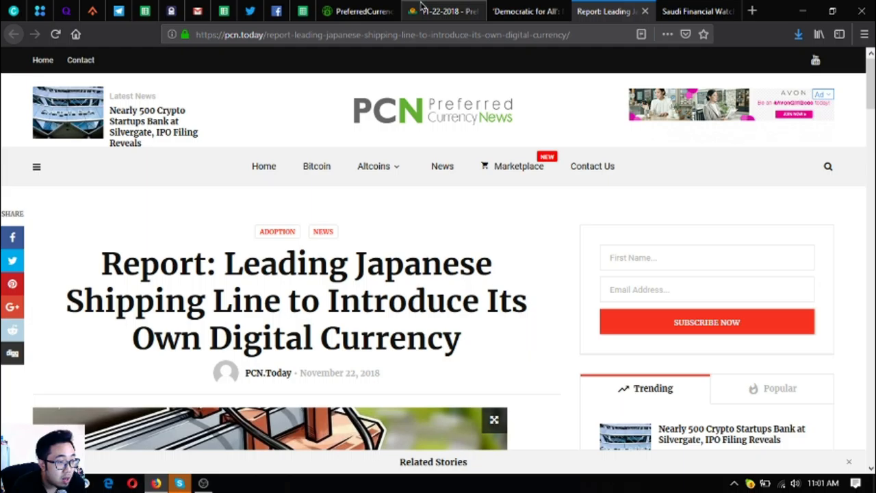
mouse_move(444, 11)
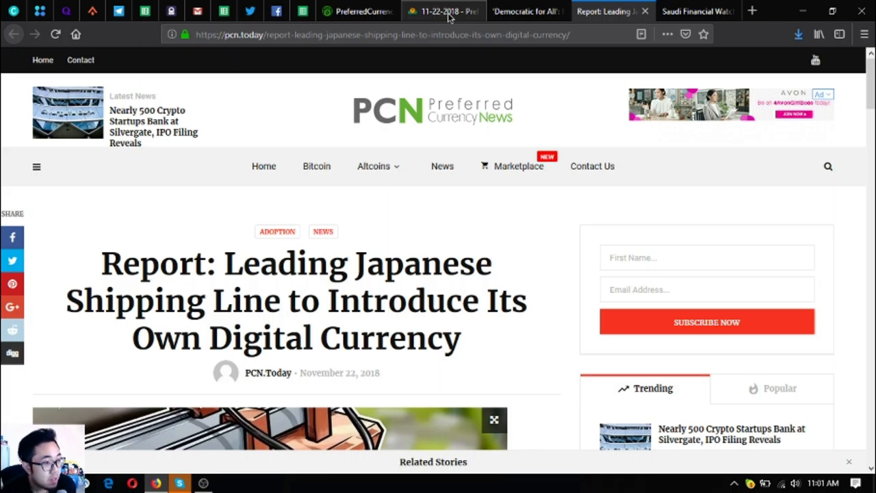
Switch back to the 11-22-2018 newsletter issue tab
left_click(441, 11)
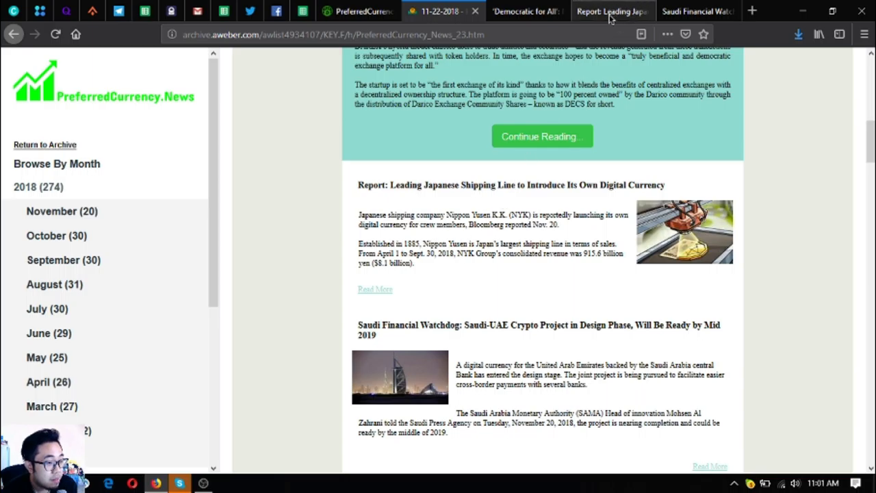
Read the Saudi Financial Watchdog article on the Saudi-UAE crypto project to its closing tags
left_click(696, 11)
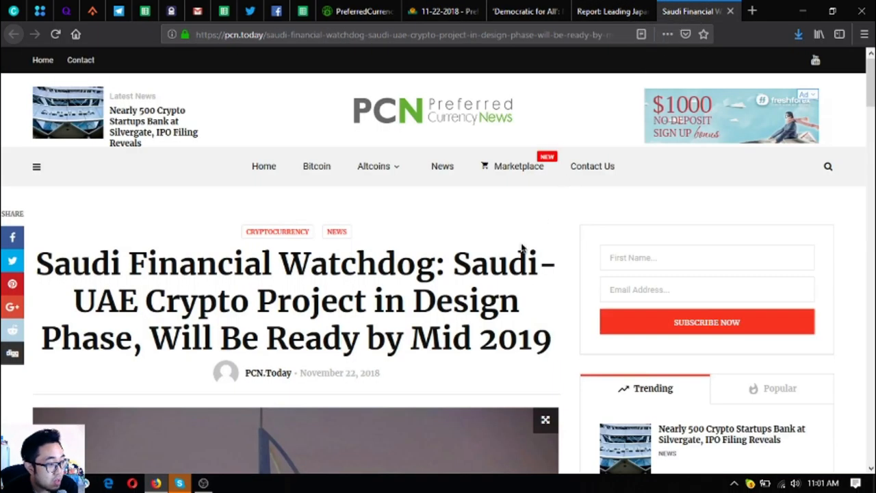
scroll("down", 3)
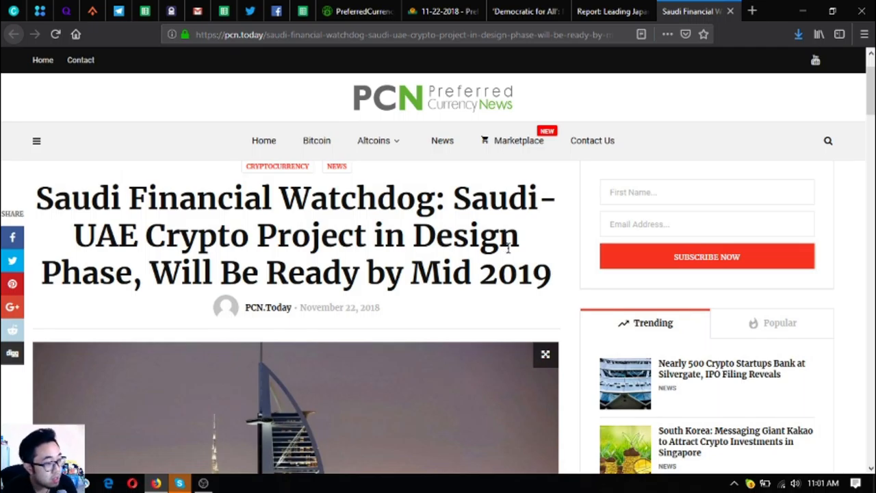
scroll("down", 3)
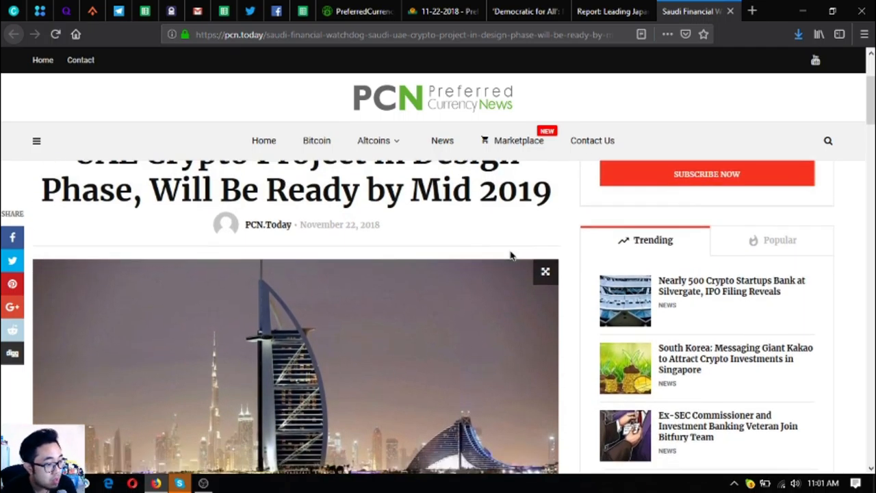
scroll("down", 3)
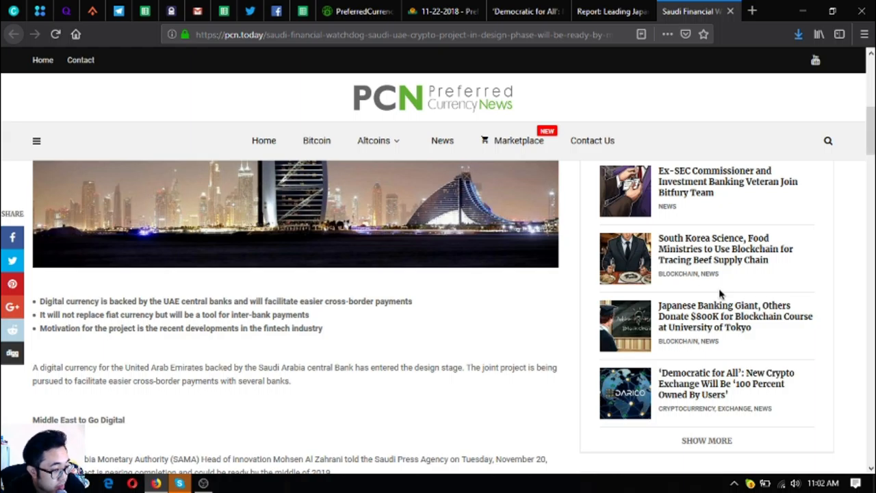
scroll("down", 3)
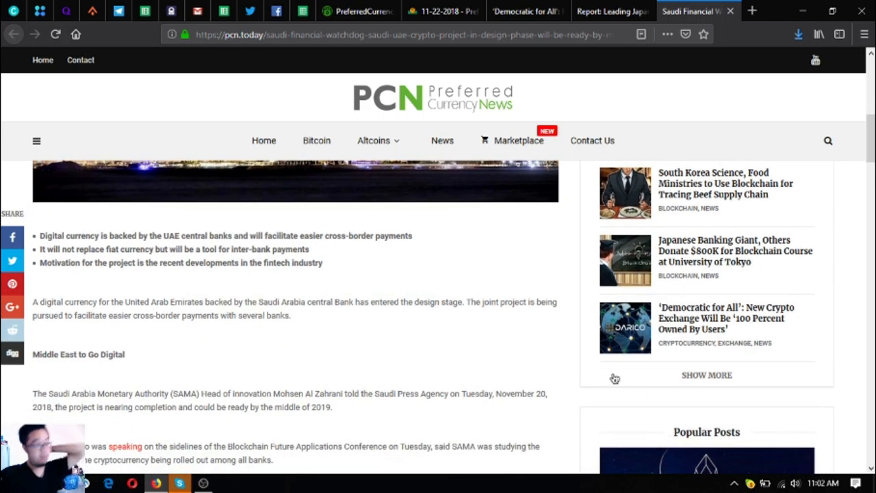
scroll("down", 3)
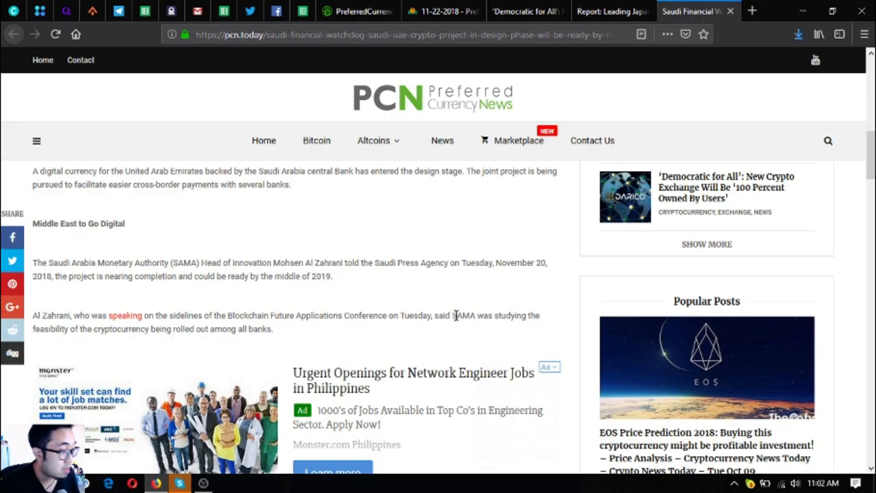
scroll("down", 3)
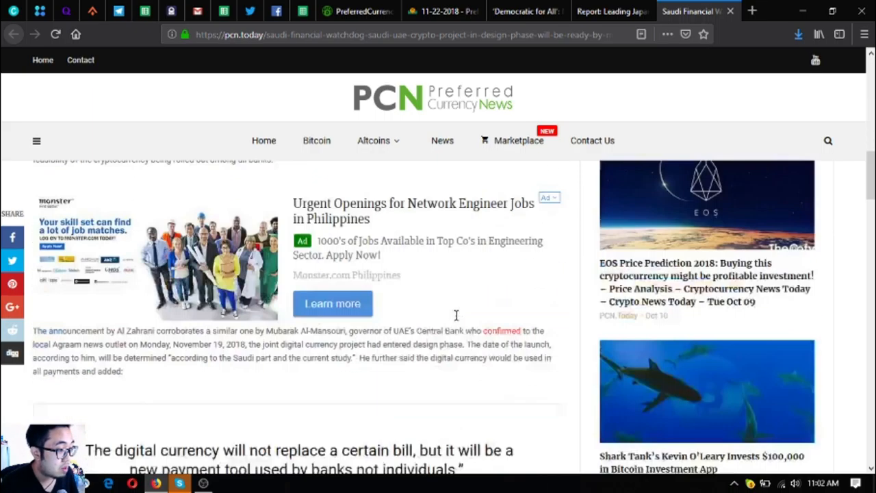
scroll("down", 3)
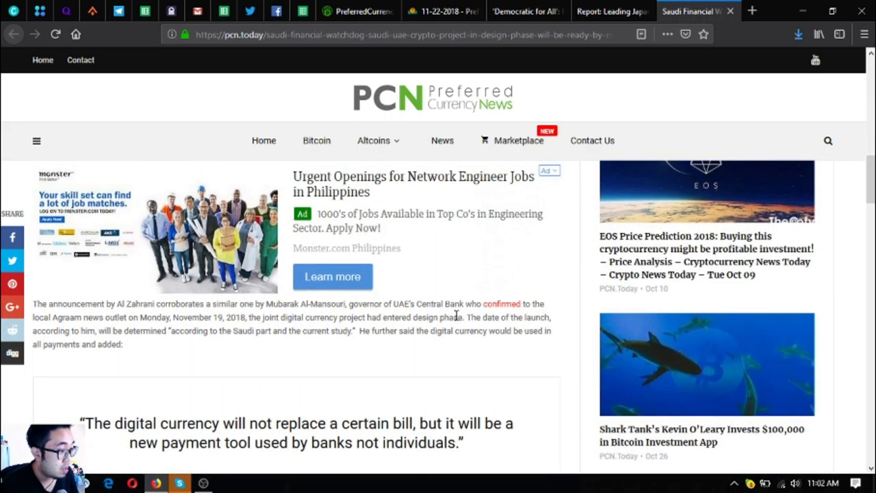
scroll("down", 3)
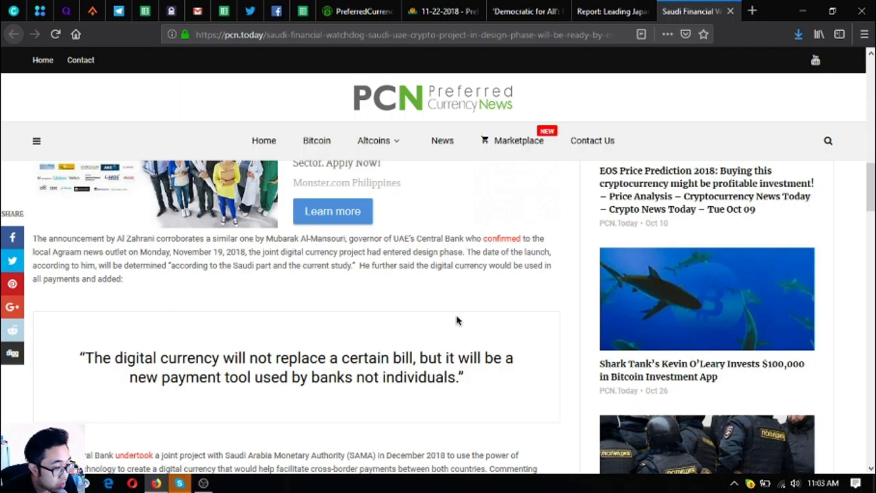
scroll("down", 3)
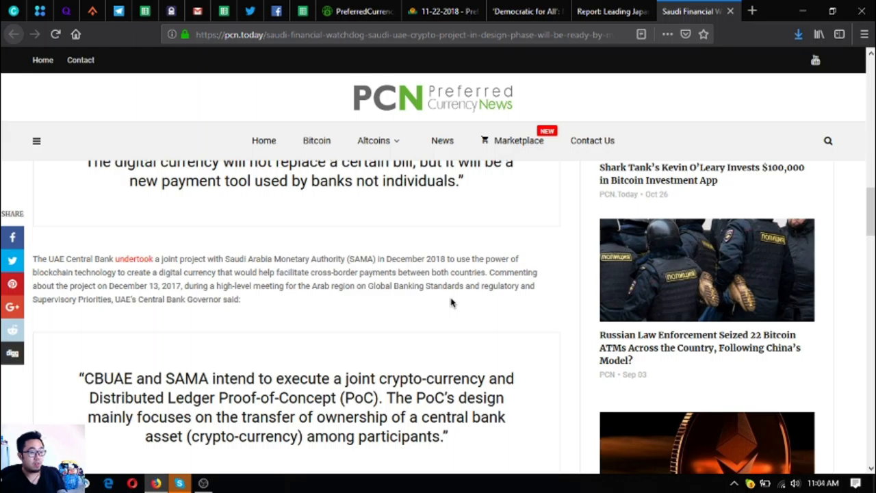
scroll("down", 3)
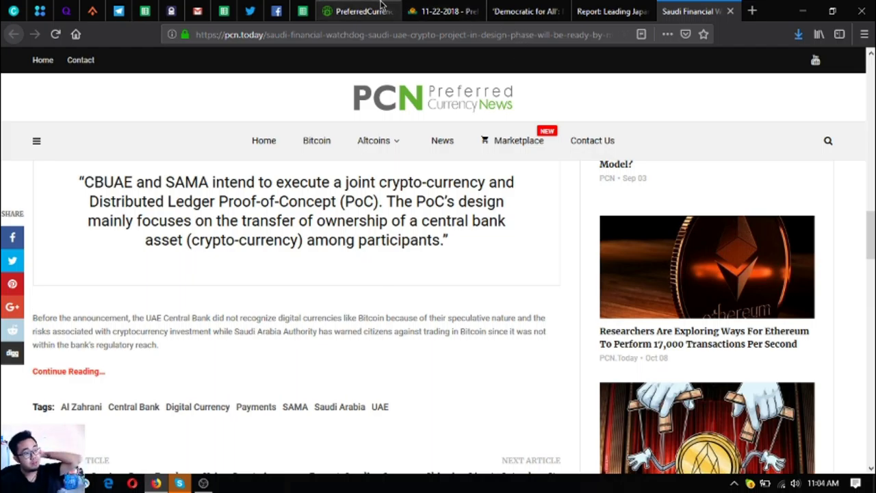
Return to the newsletter and scroll past the Telegram promo and EOS links
left_click(441, 10)
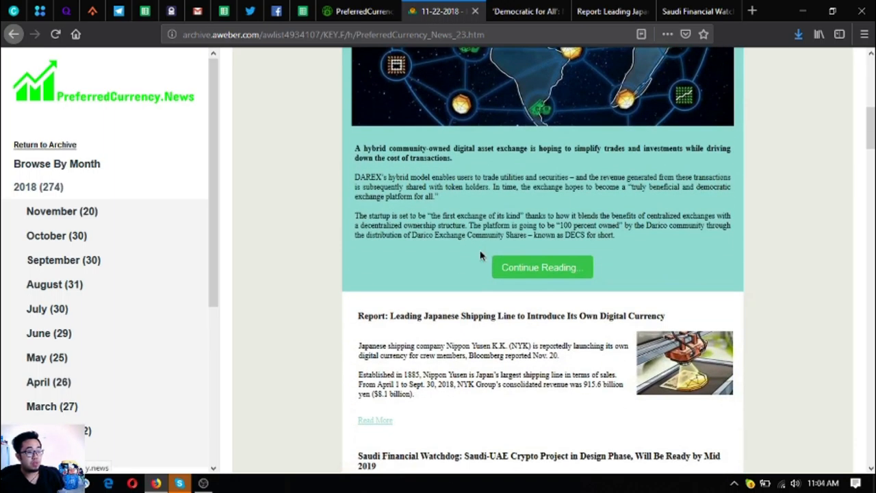
scroll("down", 3)
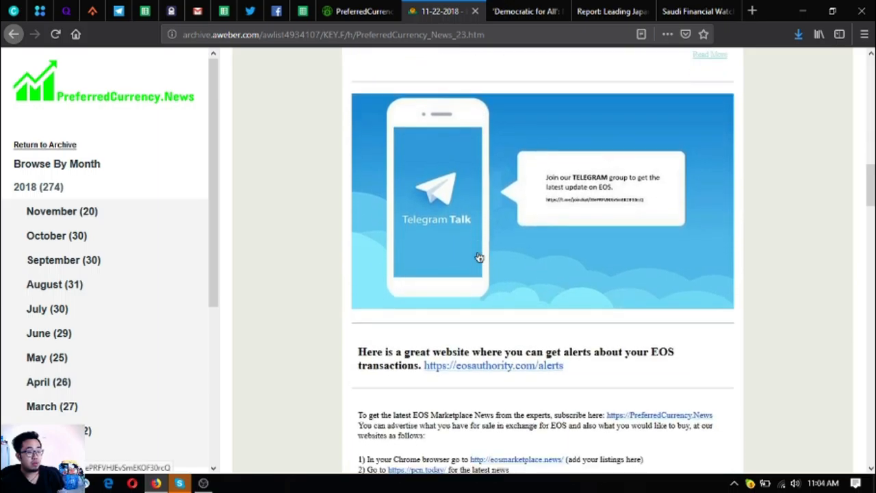
scroll("down", 3)
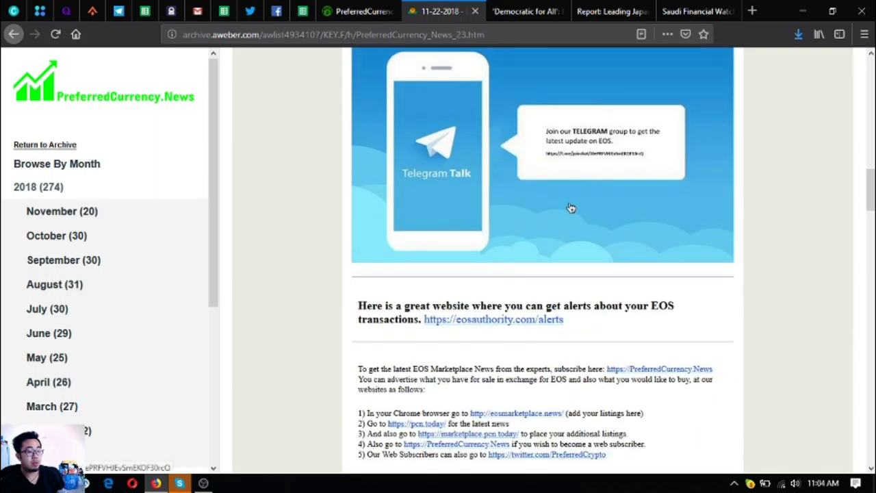
mouse_move(443, 172)
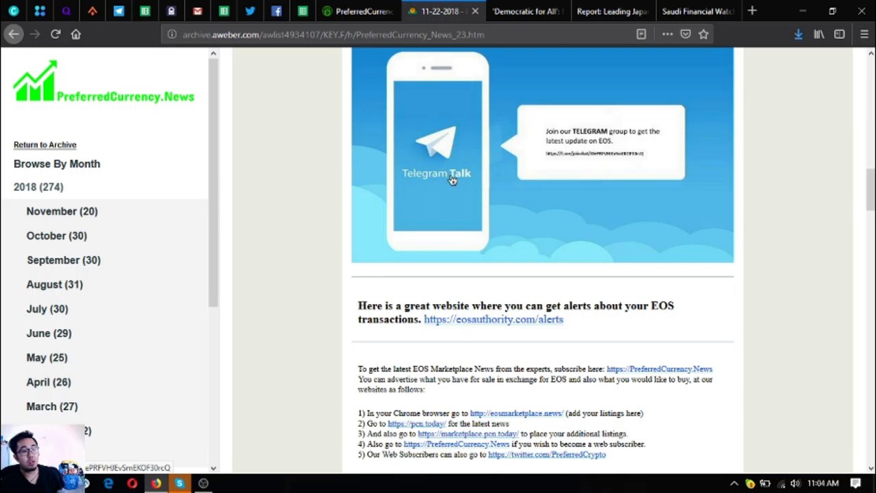
mouse_move(468, 183)
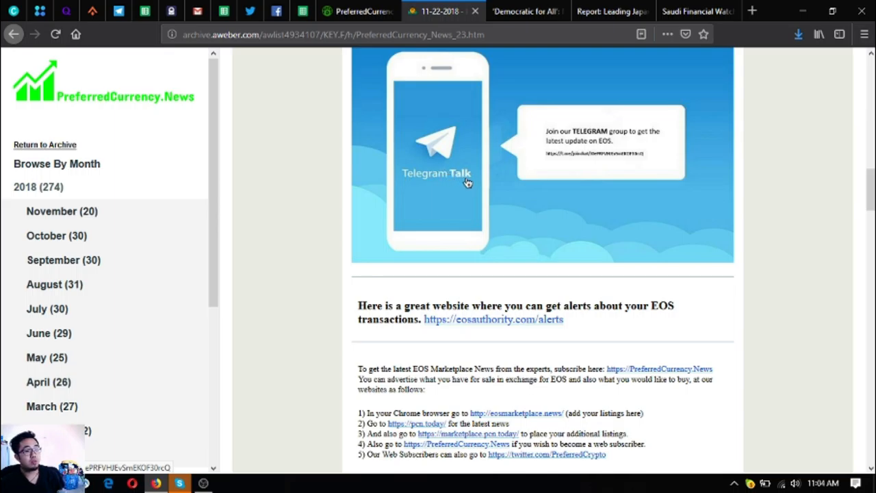
scroll("down", 3)
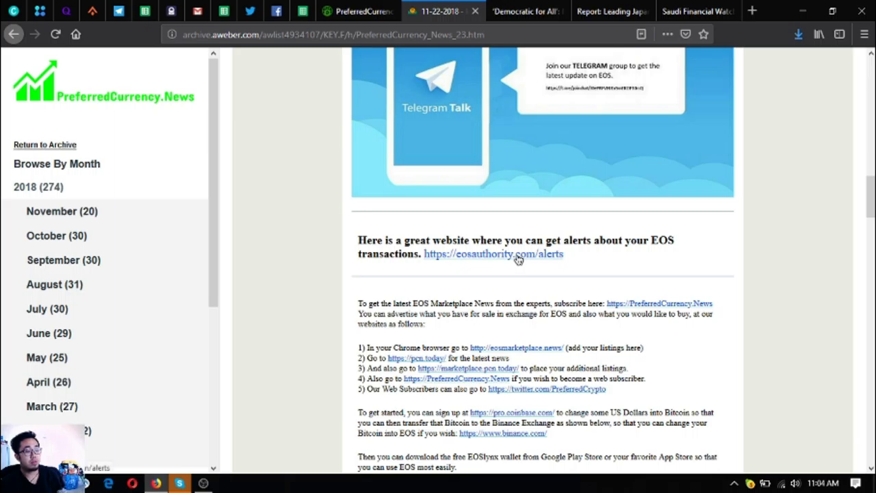
scroll("down", 3)
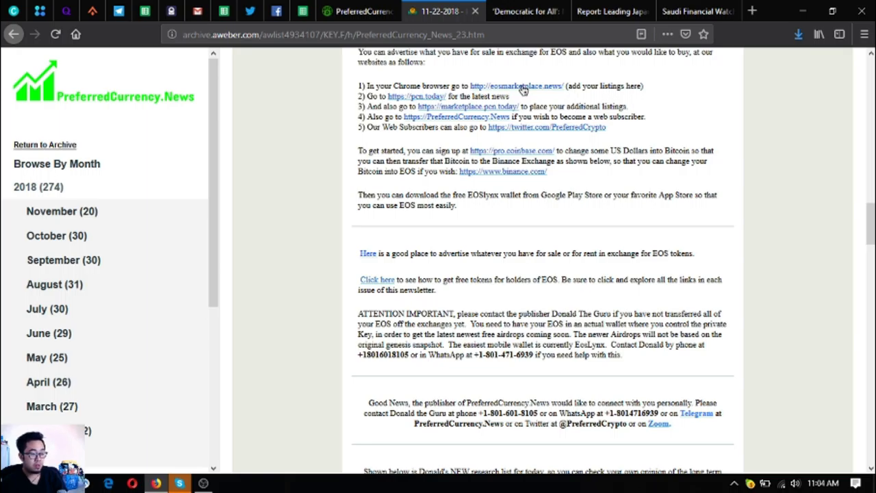
scroll("down", 3)
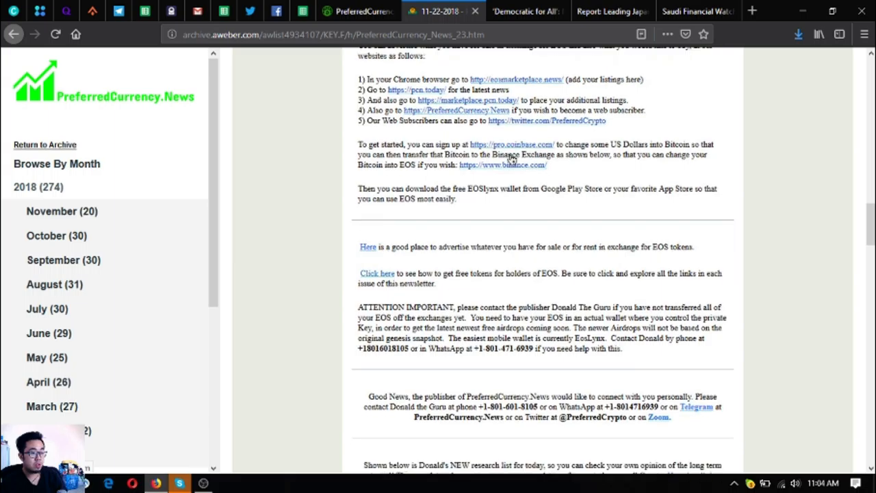
scroll("down", 3)
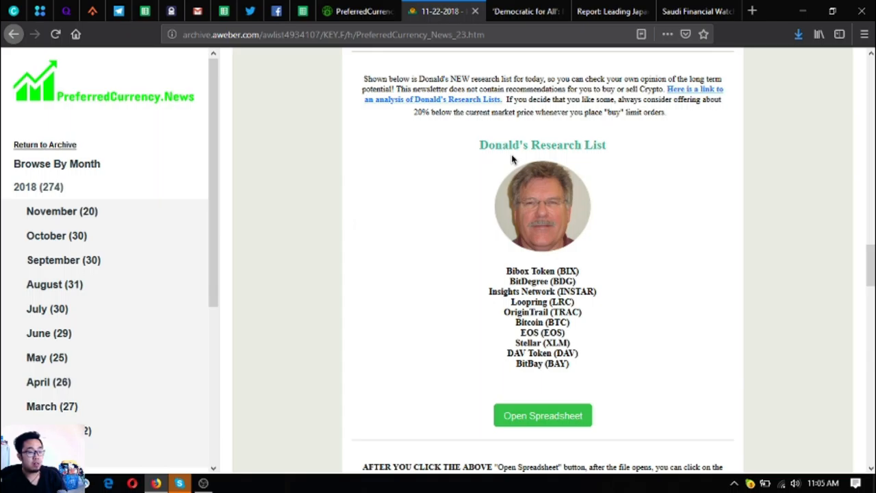
mouse_move(625, 189)
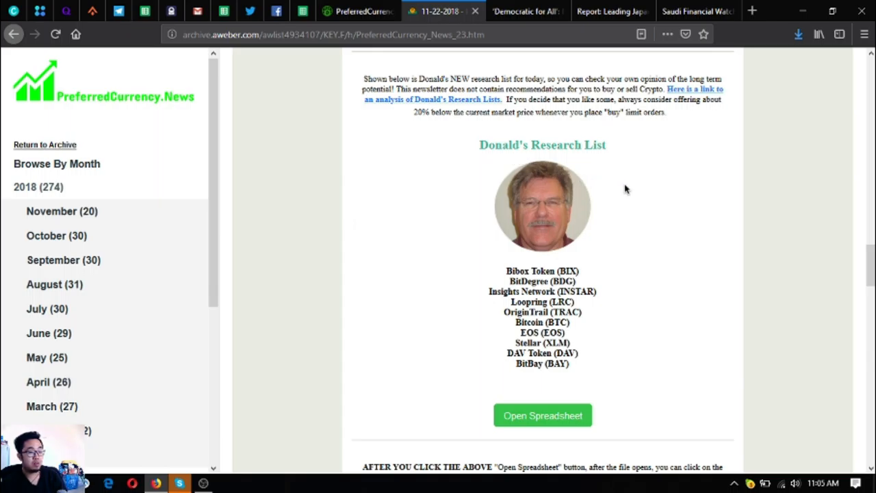
mouse_move(622, 244)
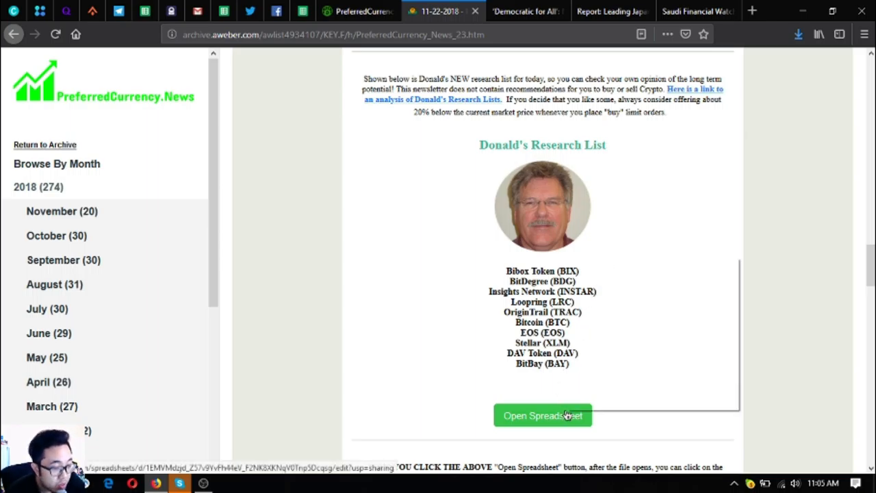
Open the Donald's Research List spreadsheet from the newsletter
left_click(542, 415)
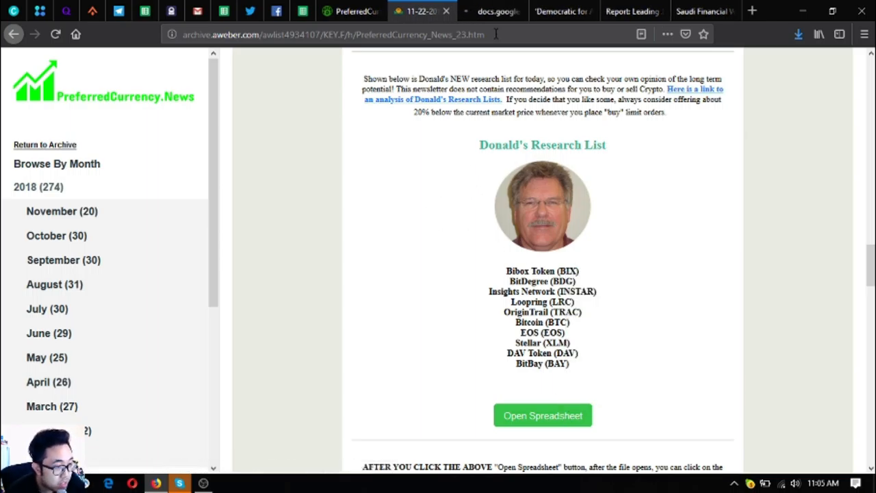
Inspect Bitcoin's name, USD price, Google search change and limited-supply note cells
left_click(542, 416)
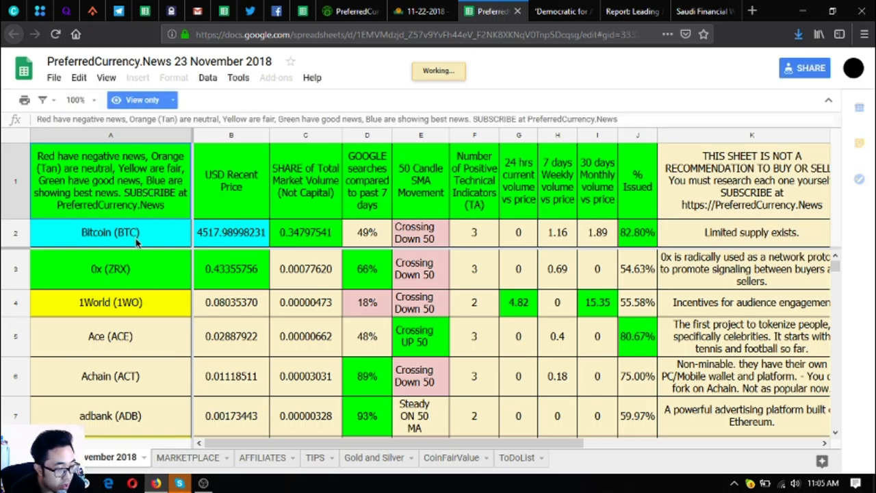
left_click(111, 232)
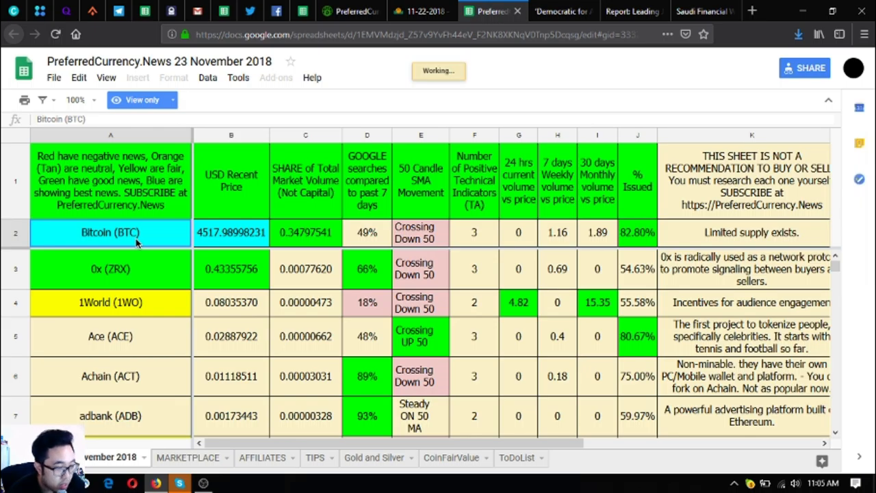
left_click(230, 181)
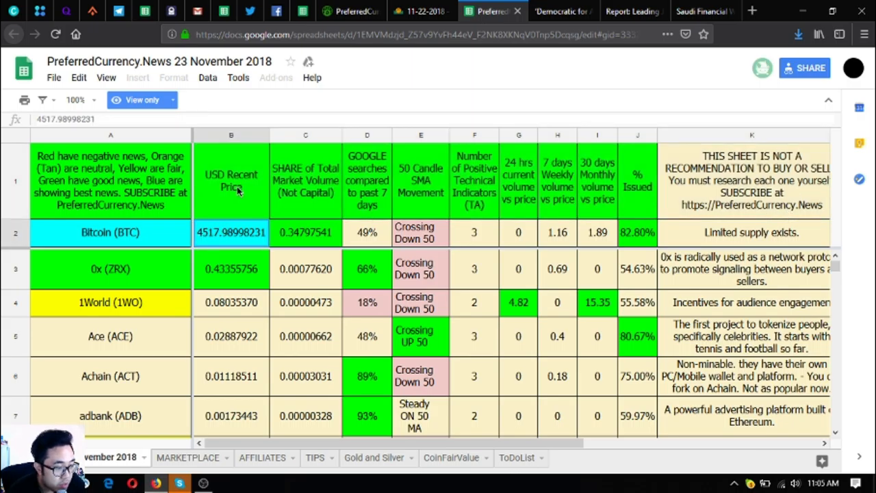
left_click(474, 232)
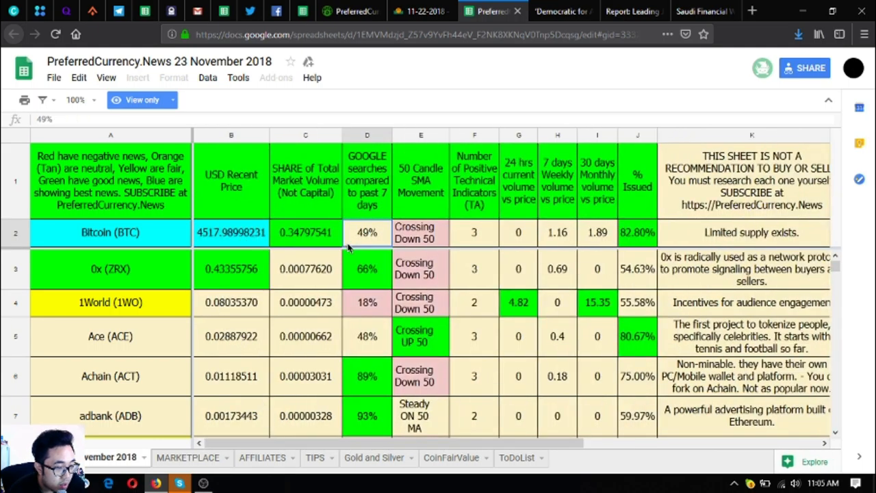
left_click(751, 232)
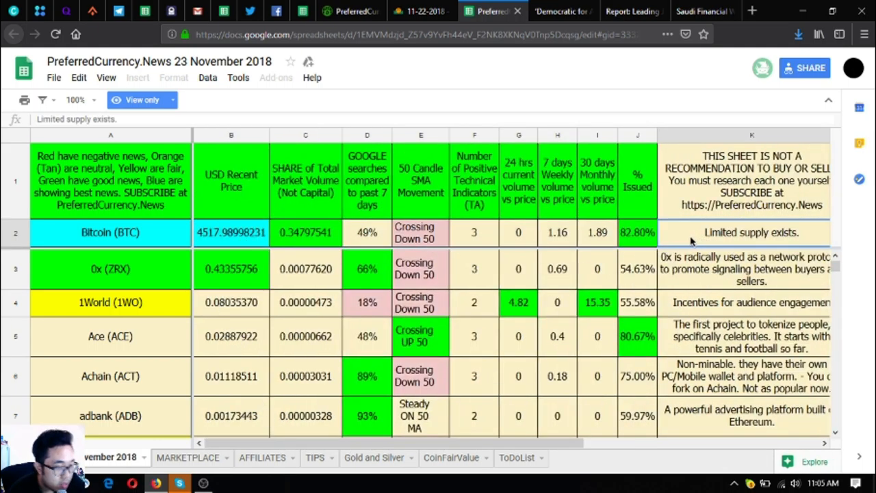
mouse_move(253, 195)
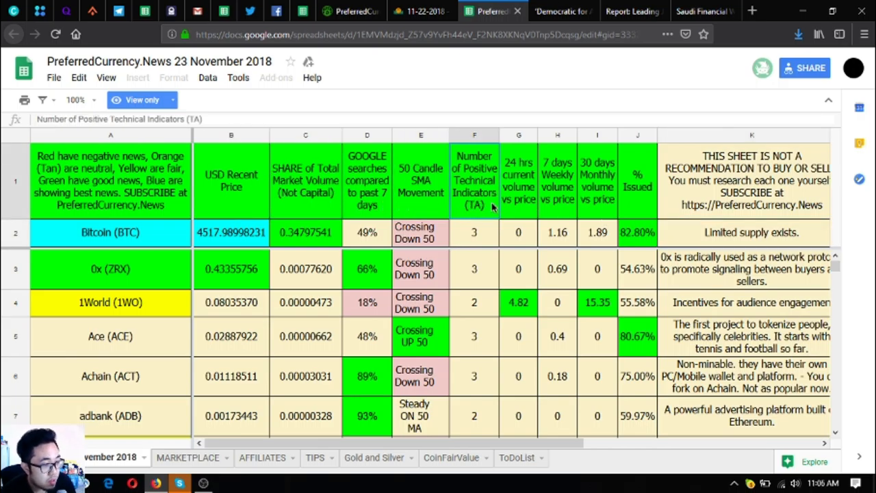
Check the 50 Candle SMA header and the 0x row's volume value, then return to the newsletter
left_click(421, 180)
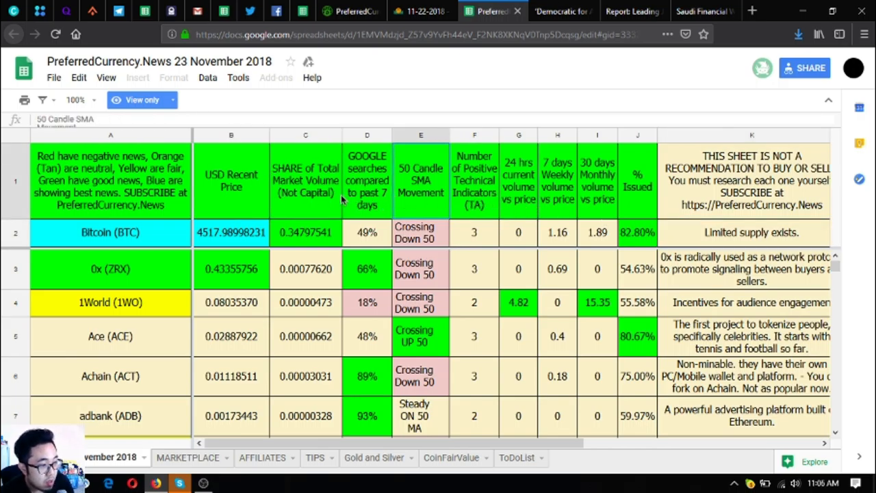
mouse_move(383, 207)
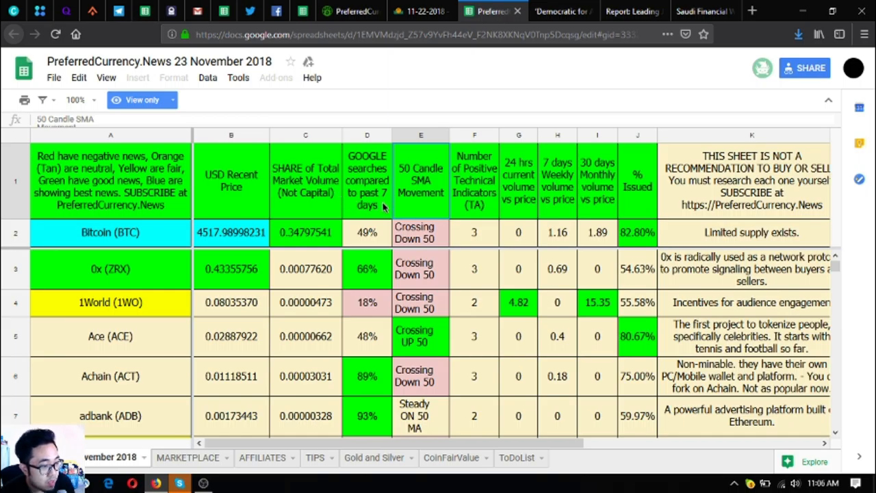
mouse_move(394, 209)
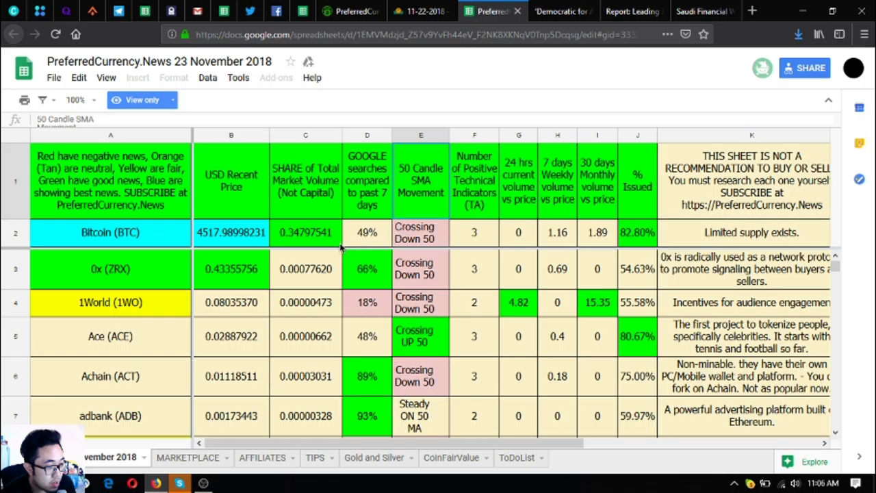
left_click(306, 268)
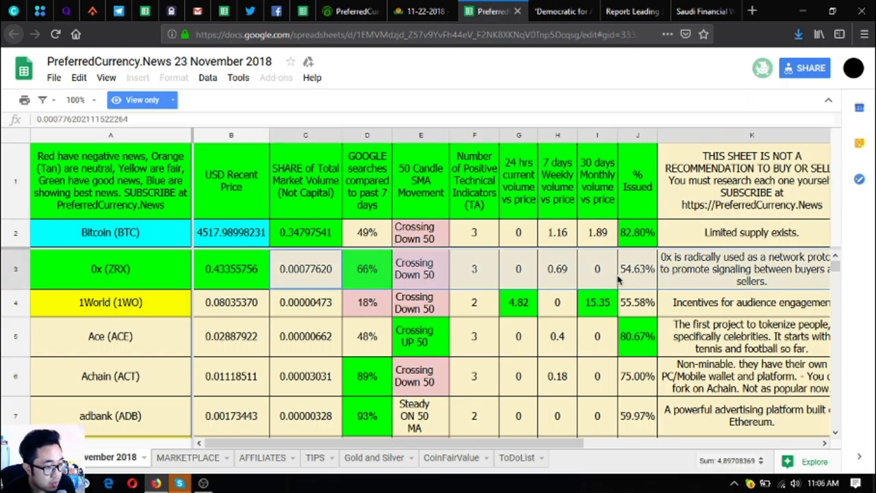
left_click(597, 268)
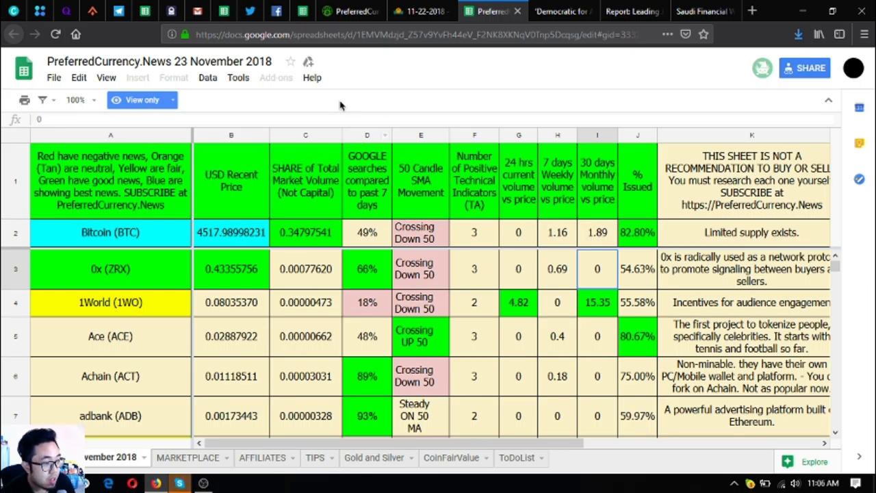
mouse_move(201, 130)
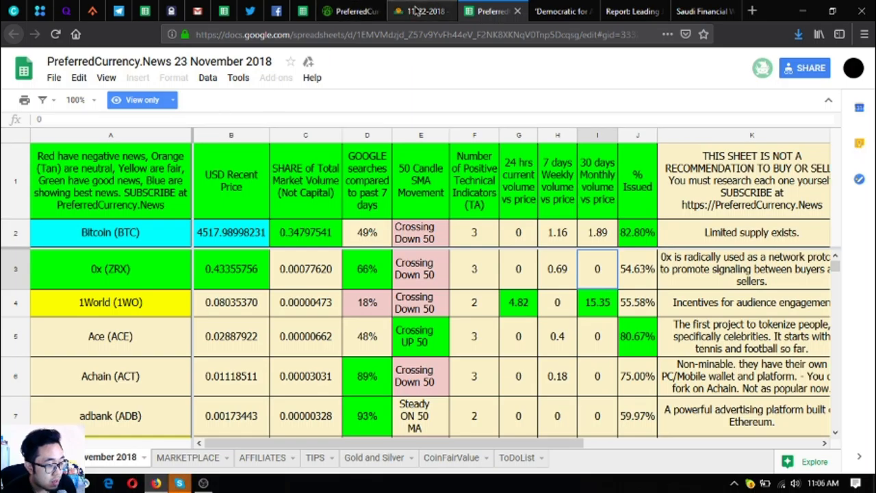
left_click(421, 12)
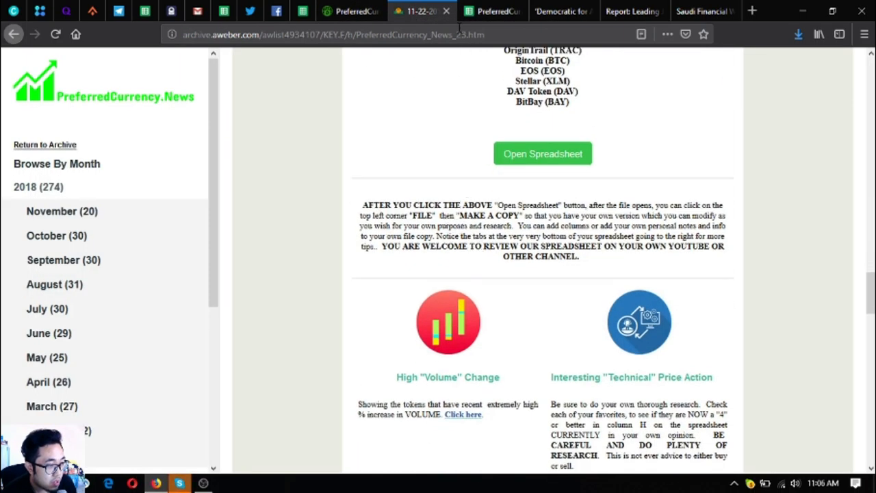
Scroll the newsletter to Become an Affiliate, then switch to the PreferredCurrency.News homepage
left_click(542, 153)
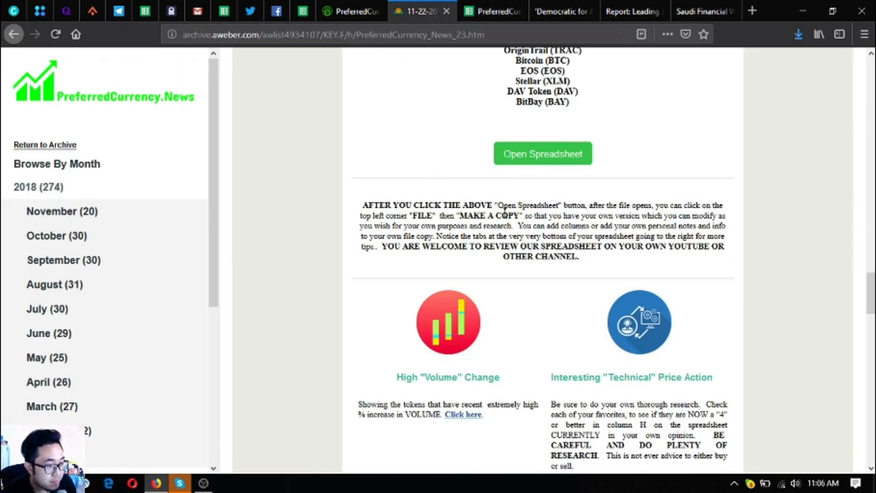
scroll("down", 3)
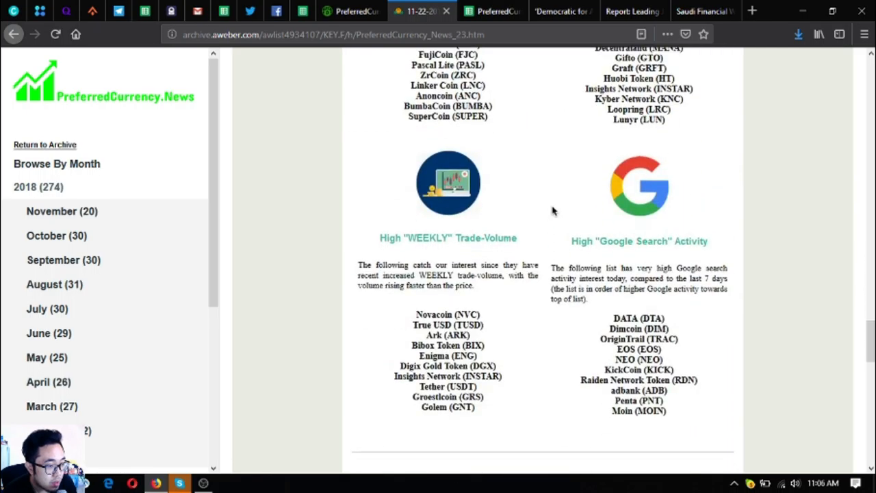
scroll("down", 3)
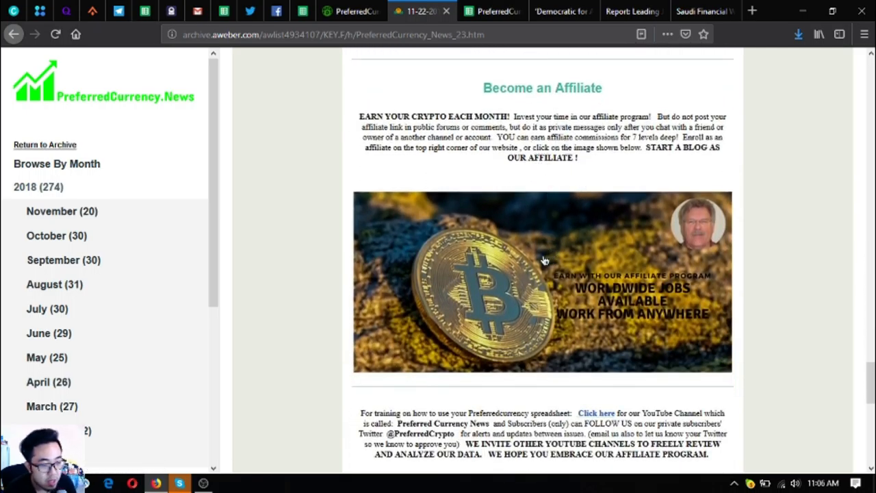
left_click(350, 11)
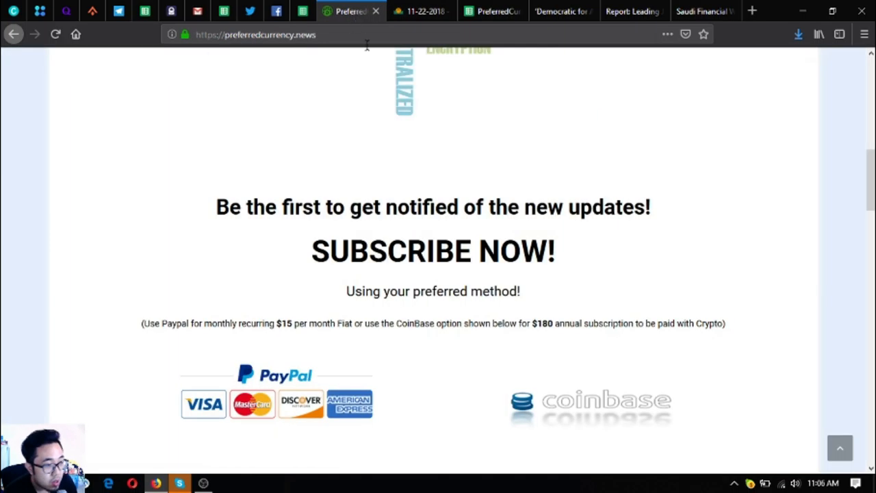
View the PreferredCurrency.News affiliates page with its log-in and register instructions, then return home
scroll("up", 3)
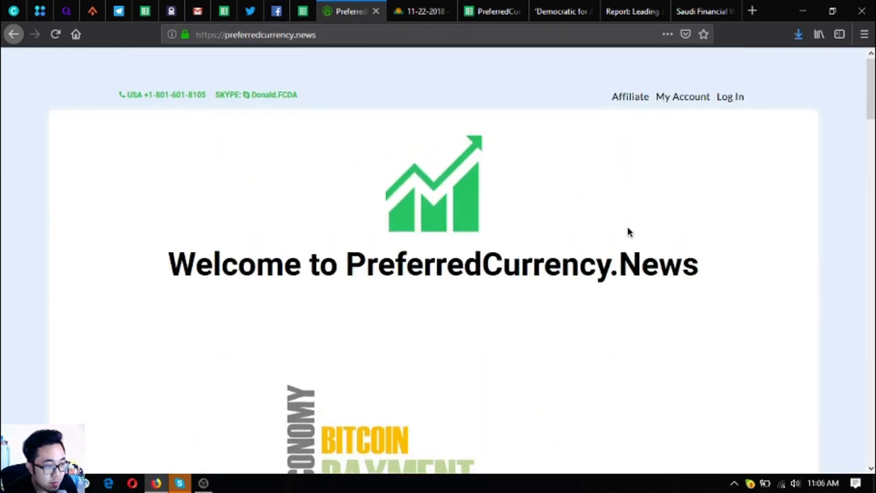
mouse_move(629, 96)
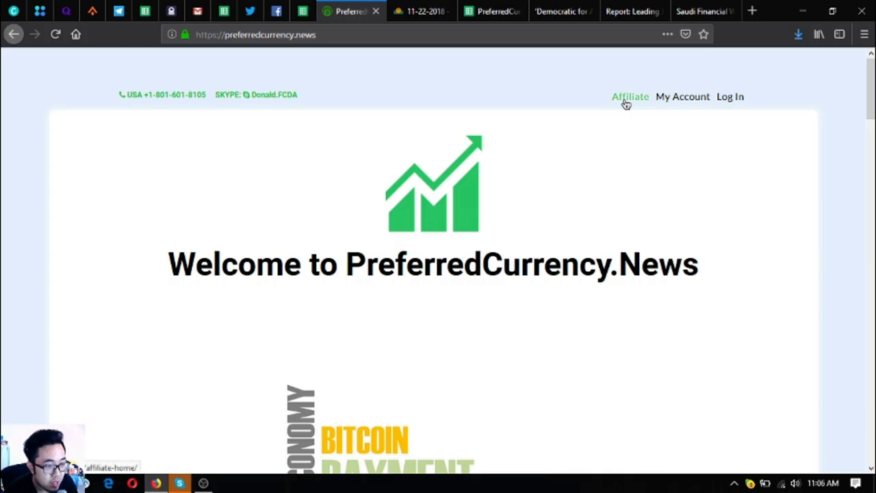
left_click(421, 11)
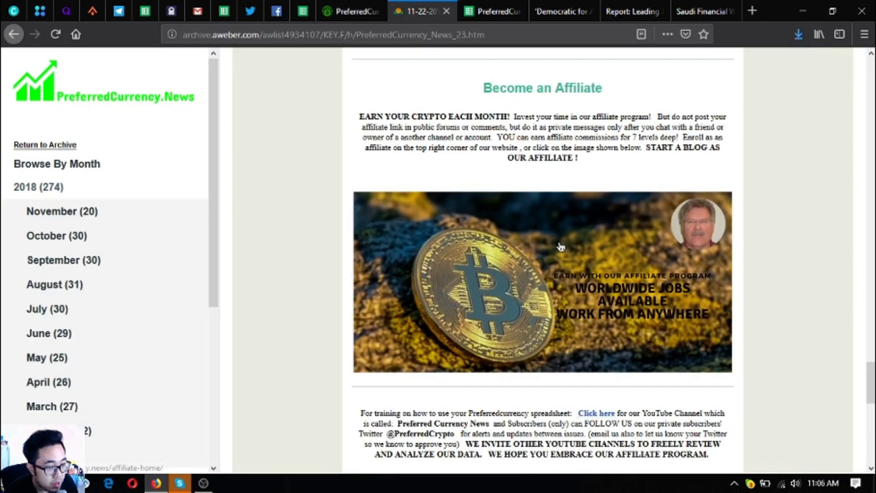
mouse_move(381, 140)
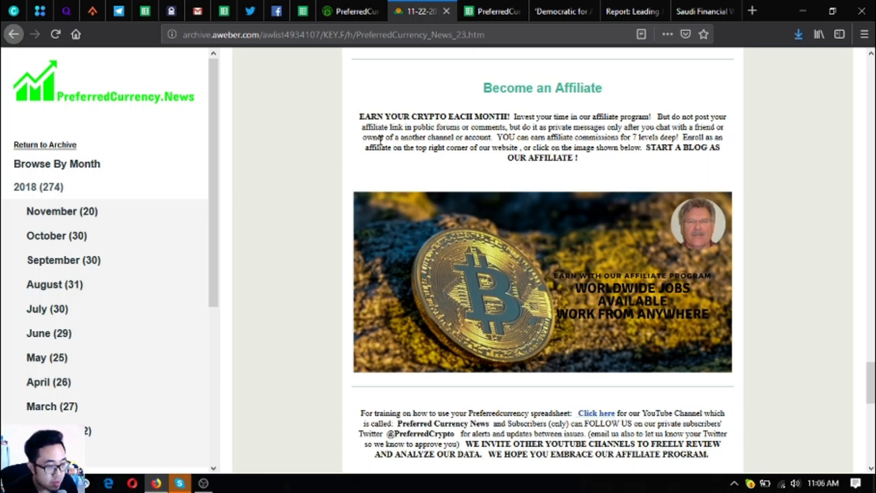
left_click(351, 11)
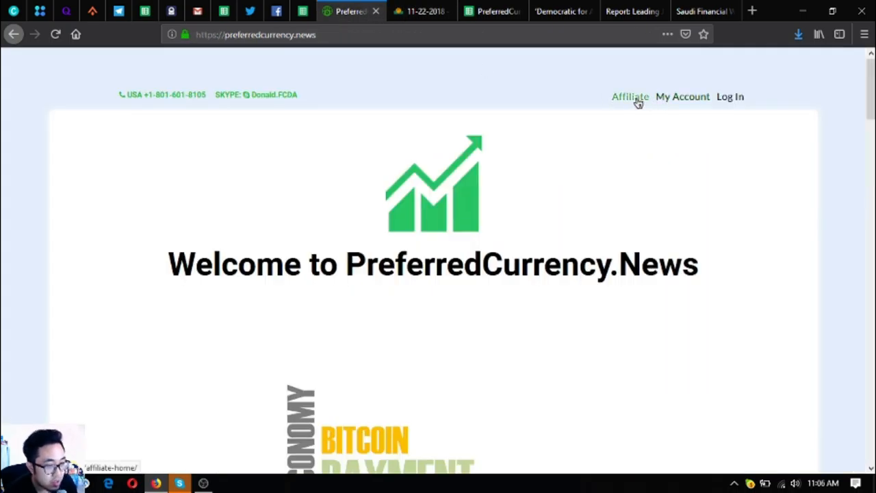
left_click(629, 96)
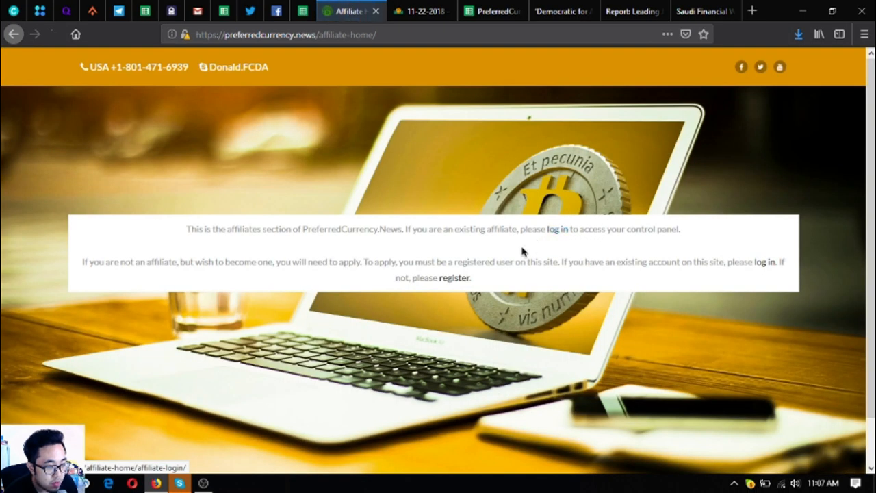
mouse_move(454, 278)
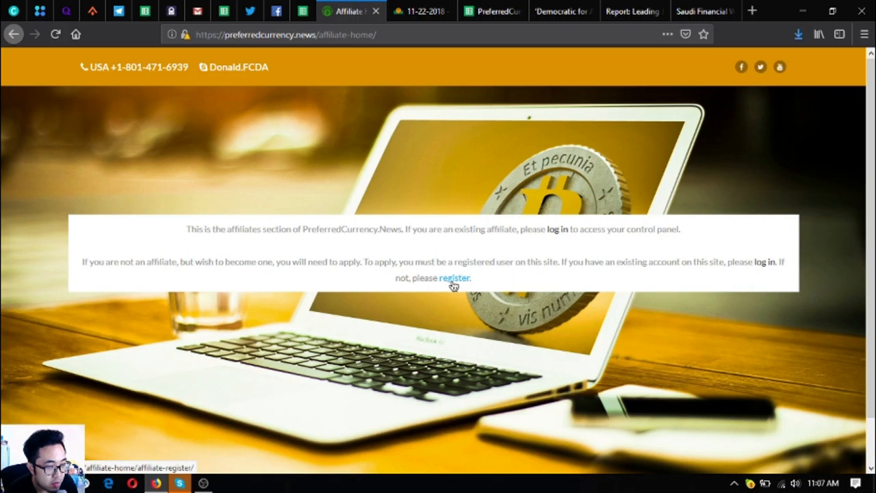
left_click(453, 277)
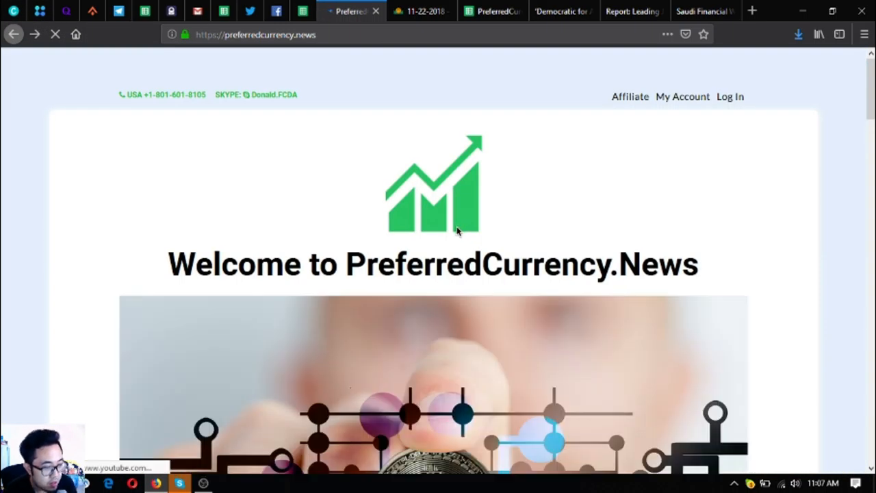
Scroll the home page down to the YouTube videos, then return to the newsletter tab
scroll("down", 3)
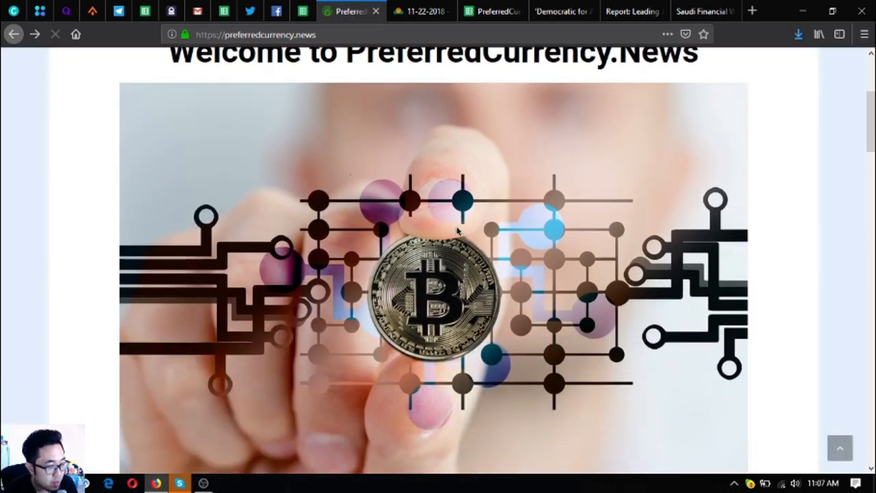
scroll("down", 3)
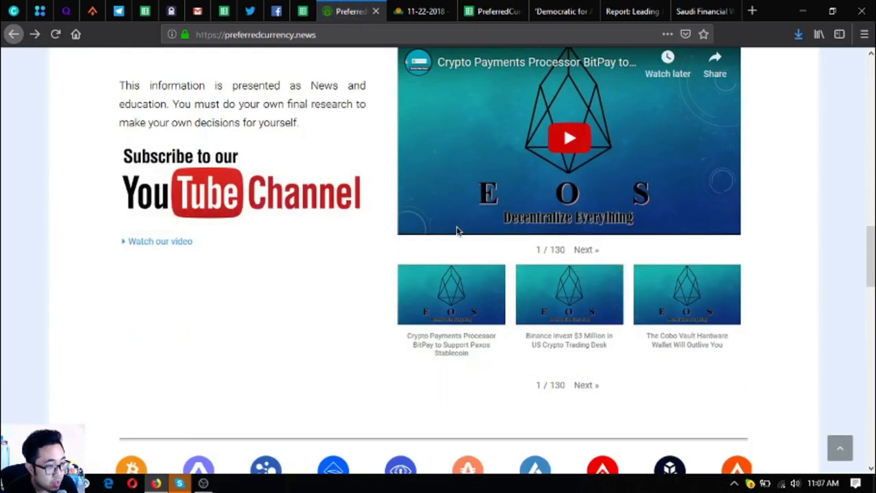
left_click(421, 11)
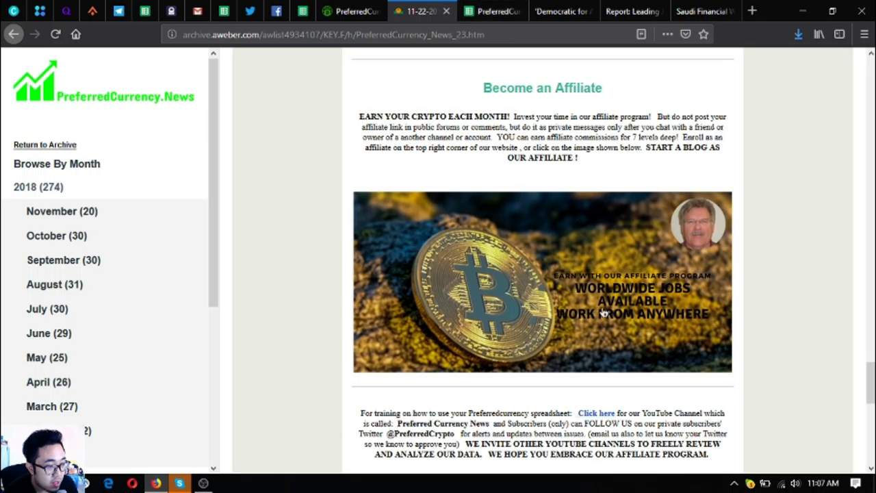
scroll("down", 3)
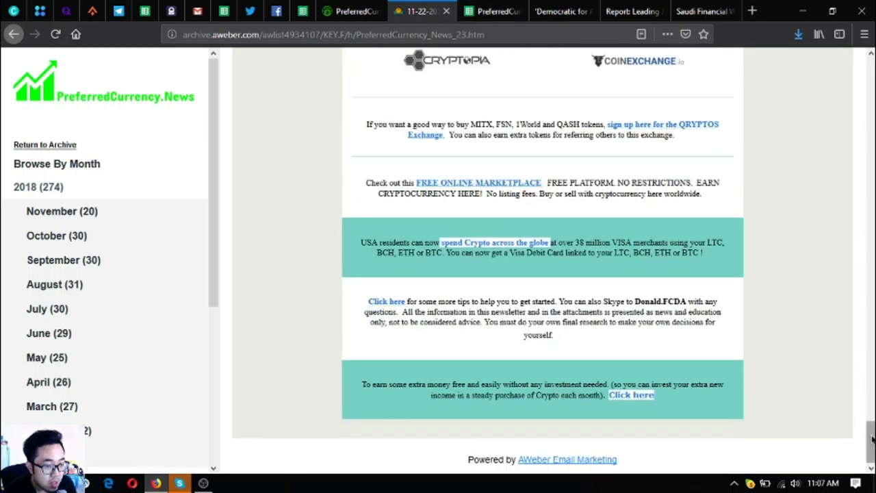
scroll("up", 3)
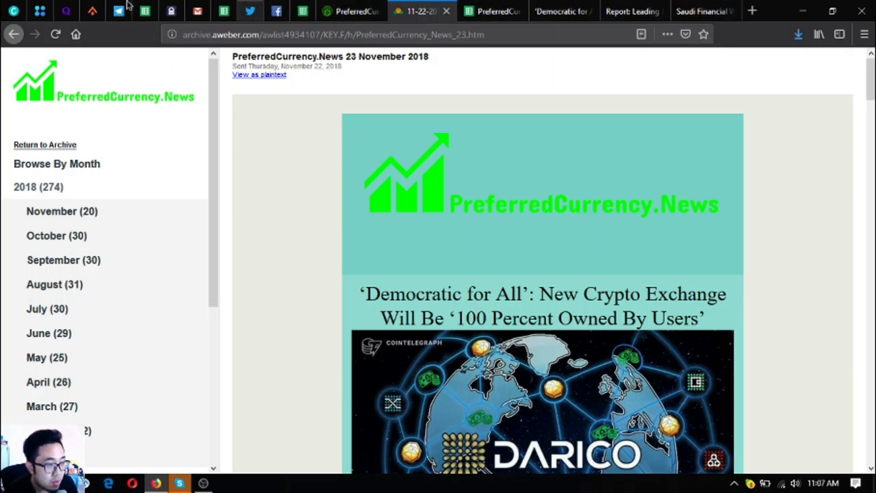
left_click(118, 11)
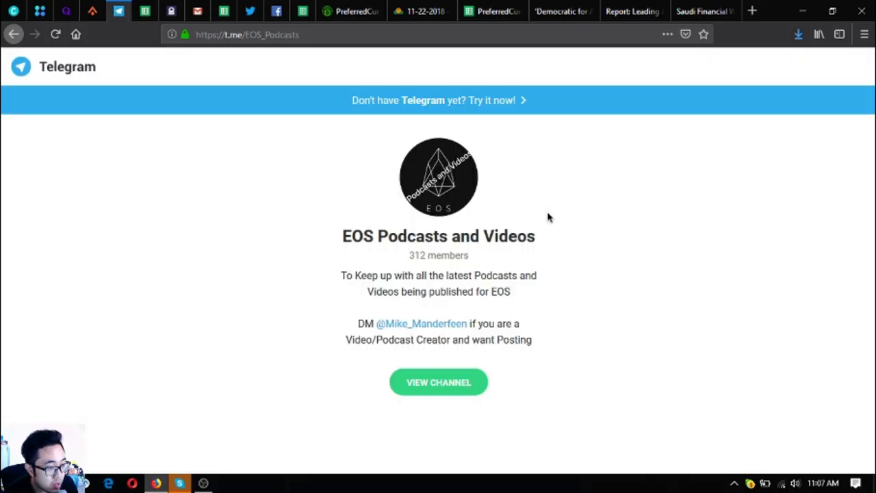
mouse_move(545, 240)
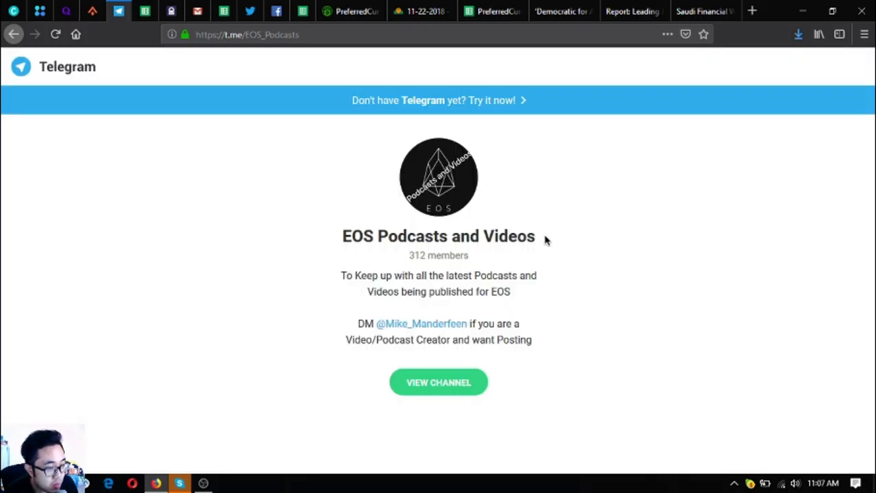
mouse_move(543, 264)
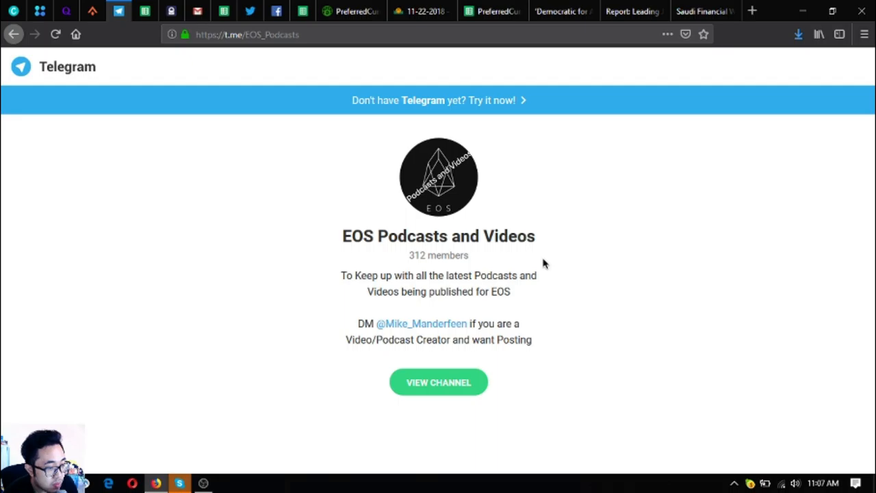
mouse_move(540, 258)
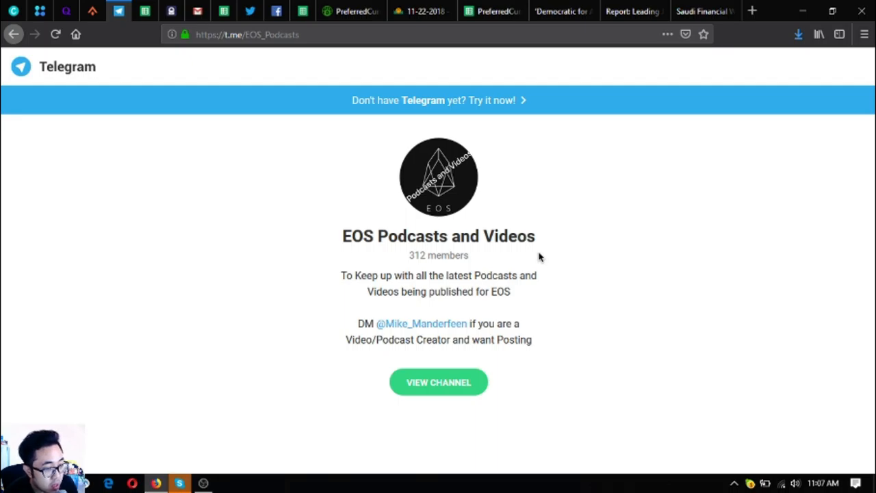
mouse_move(541, 258)
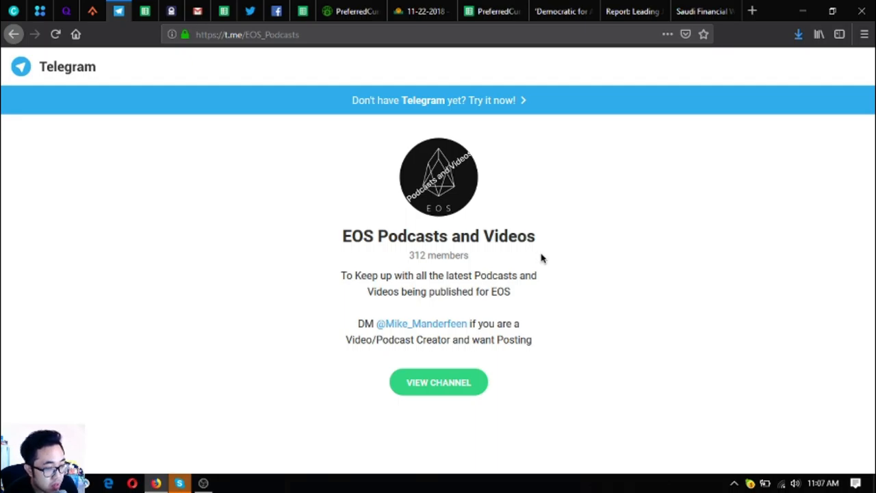
mouse_move(526, 240)
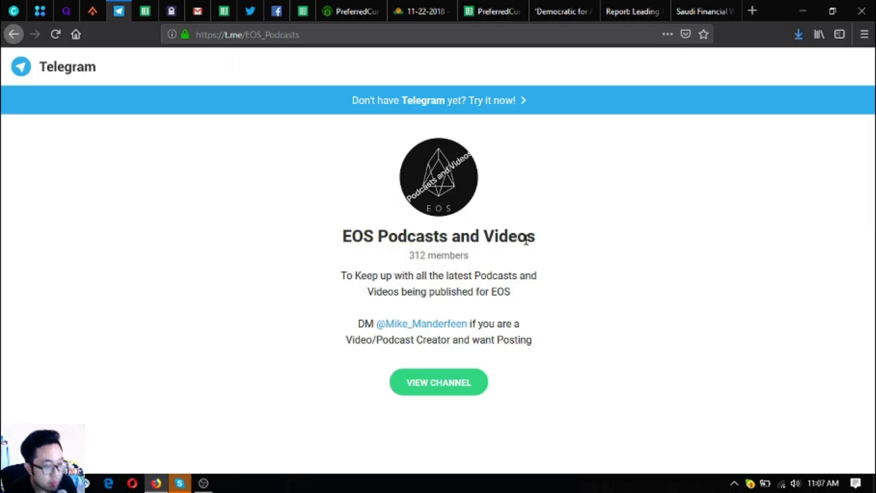
Leave the 'EOS Podcasts and Videos' Telegram page for the DAV Network pinned tab
left_click(93, 11)
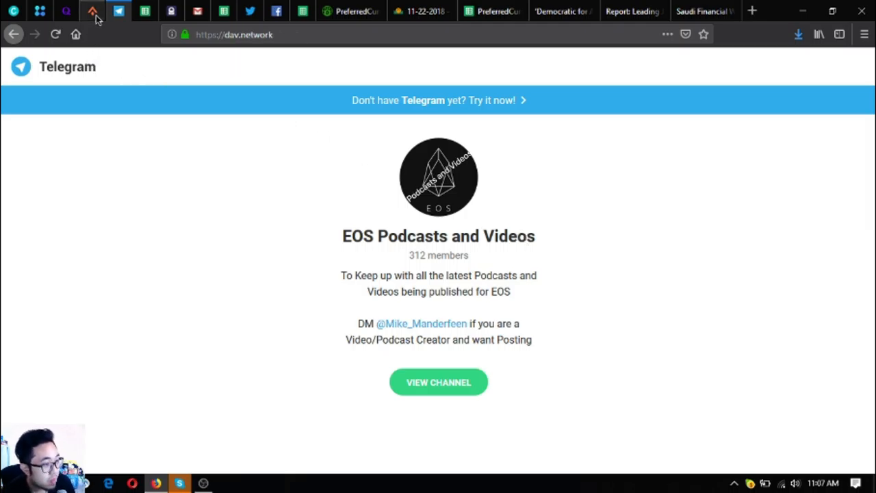
Reselect the dav.network tab to see its 'The Coin of Transportation' homepage
left_click(92, 11)
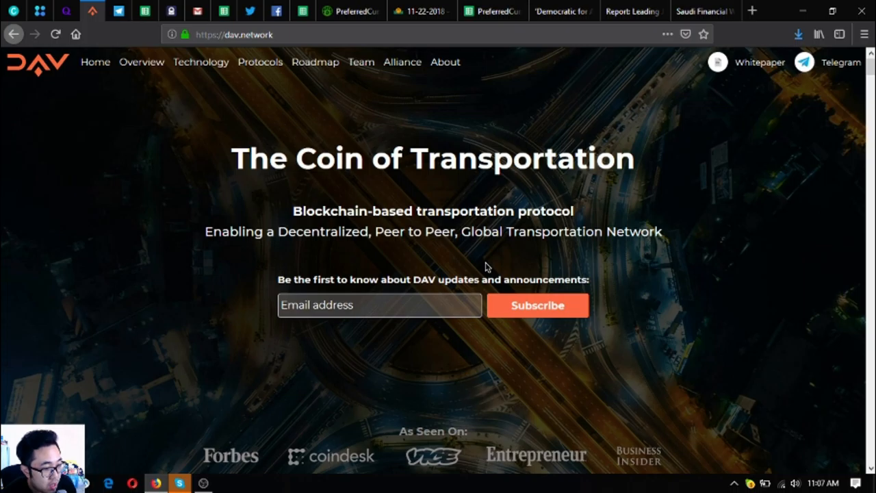
mouse_move(490, 267)
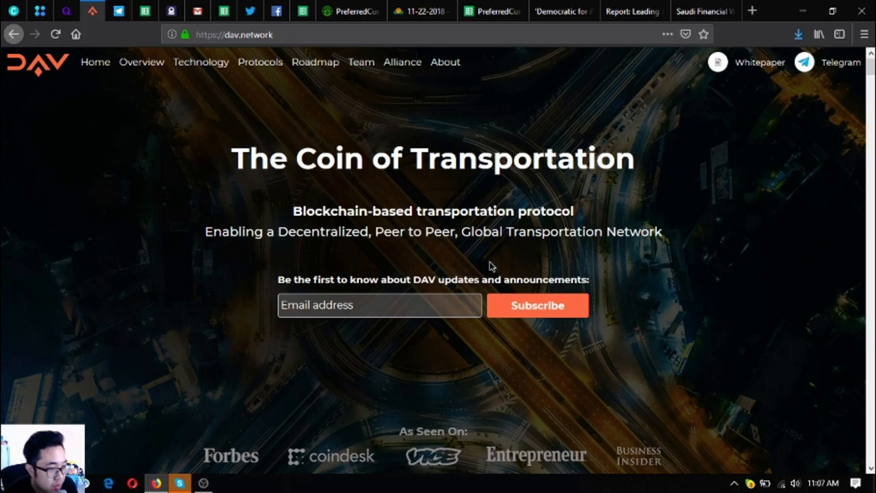
mouse_move(639, 110)
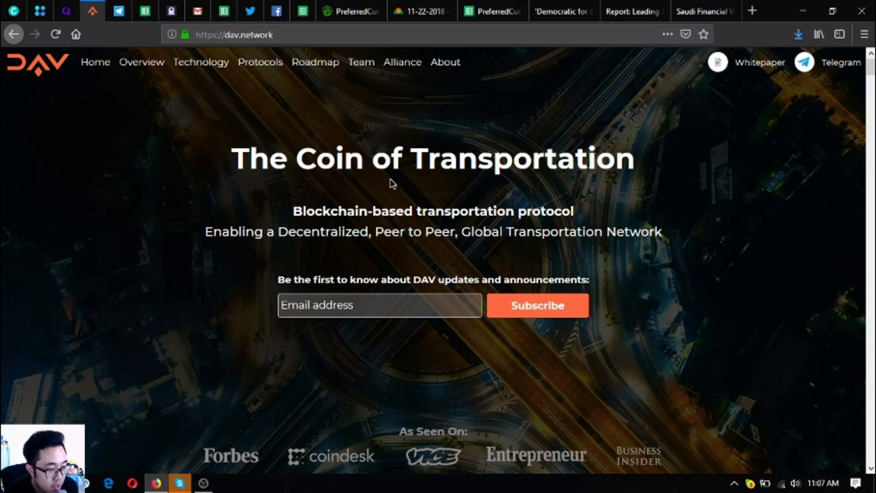
mouse_move(438, 195)
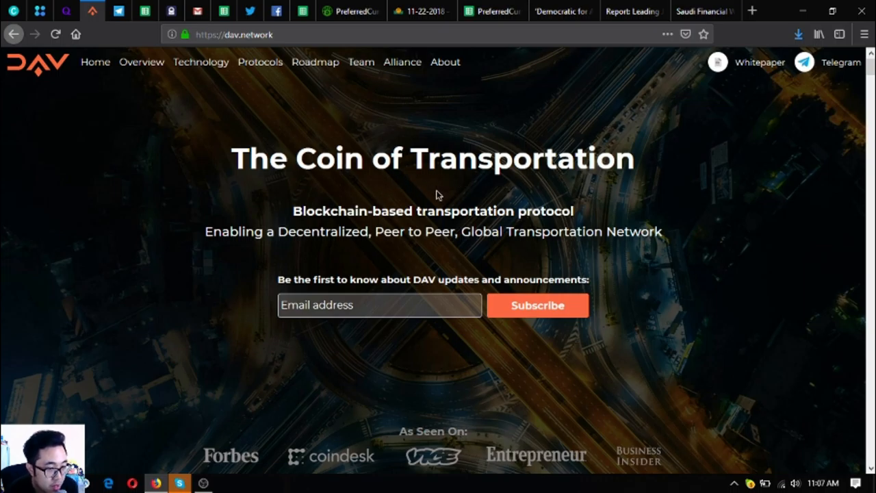
mouse_move(438, 195)
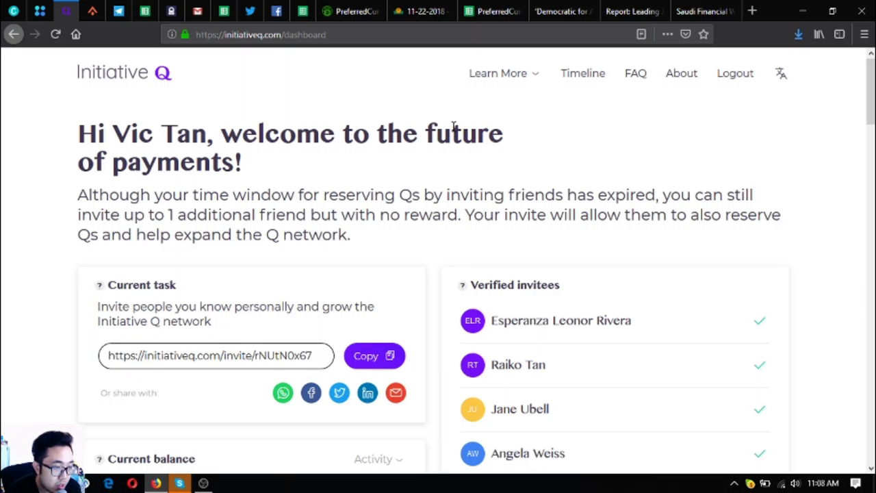
mouse_move(370, 168)
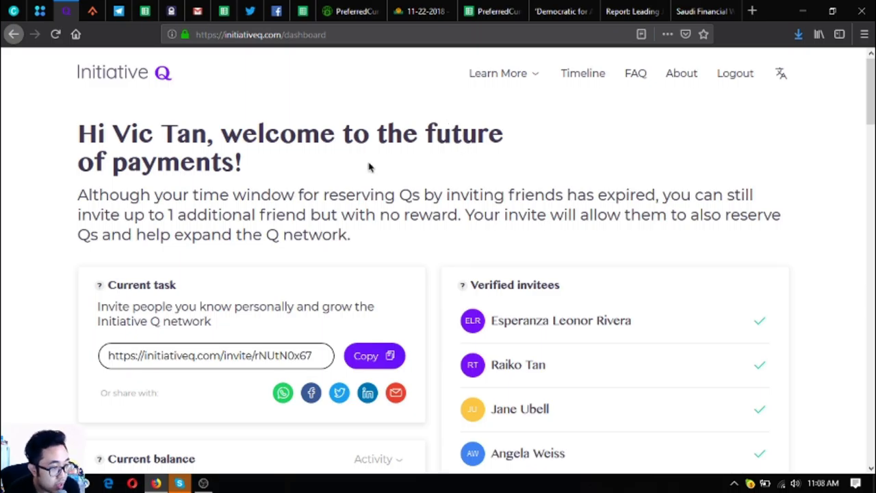
mouse_move(416, 205)
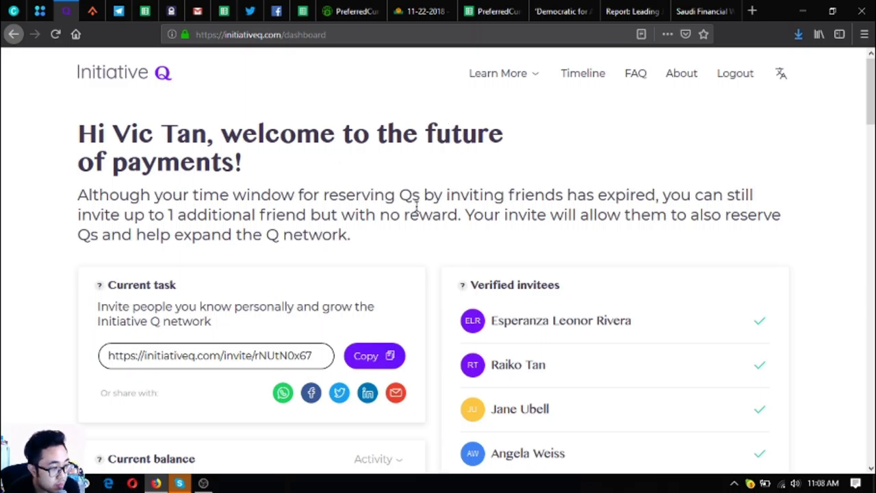
mouse_move(389, 221)
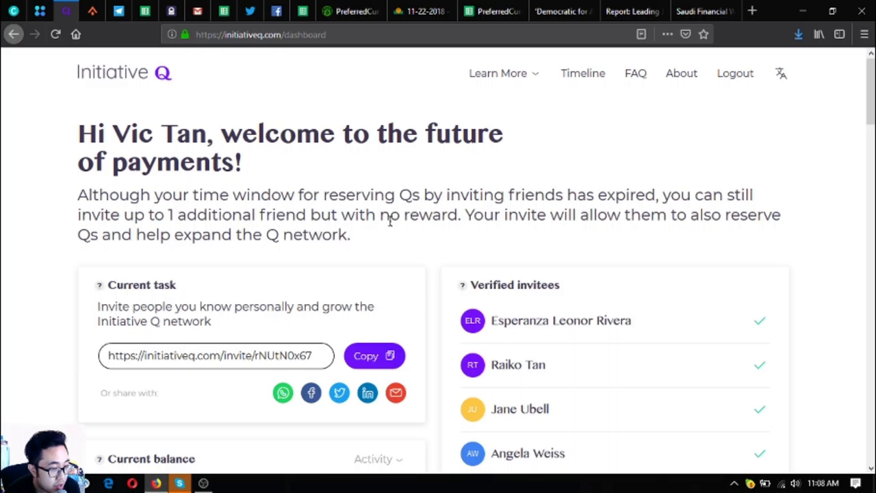
Scroll down the Initiative Q dashboard past the invite link to the verified invitees
scroll("down", 3)
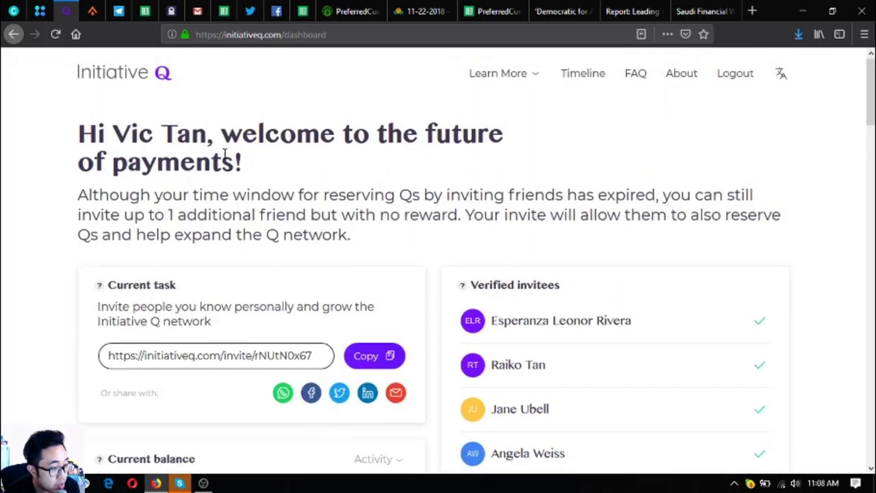
mouse_move(40, 11)
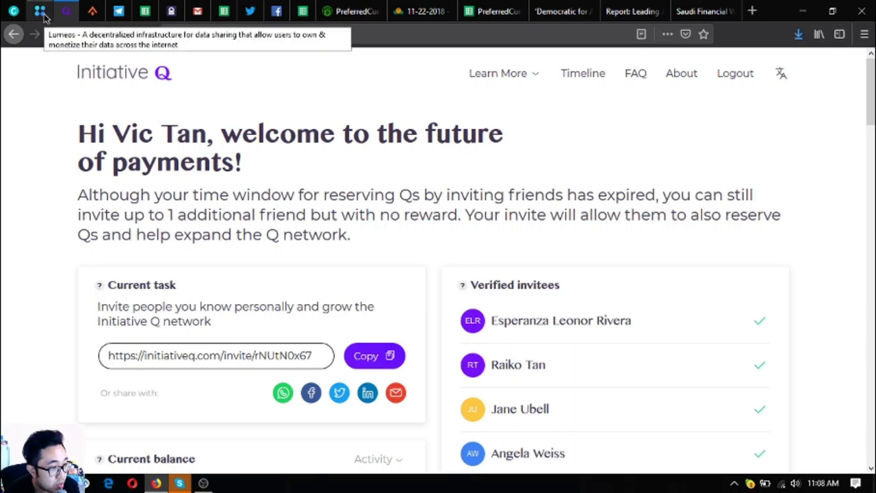
Look over the Lumeos rewards homepage, then return to the PreferredCurrency.News tab
left_click(66, 11)
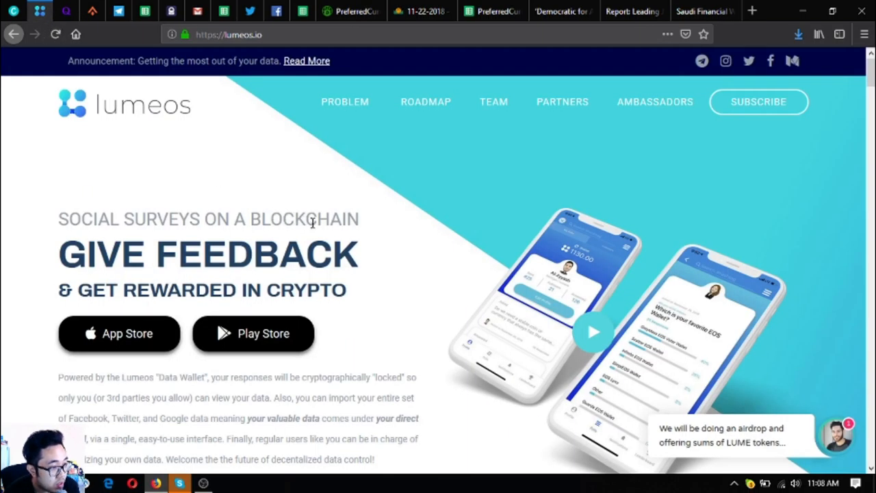
mouse_move(388, 267)
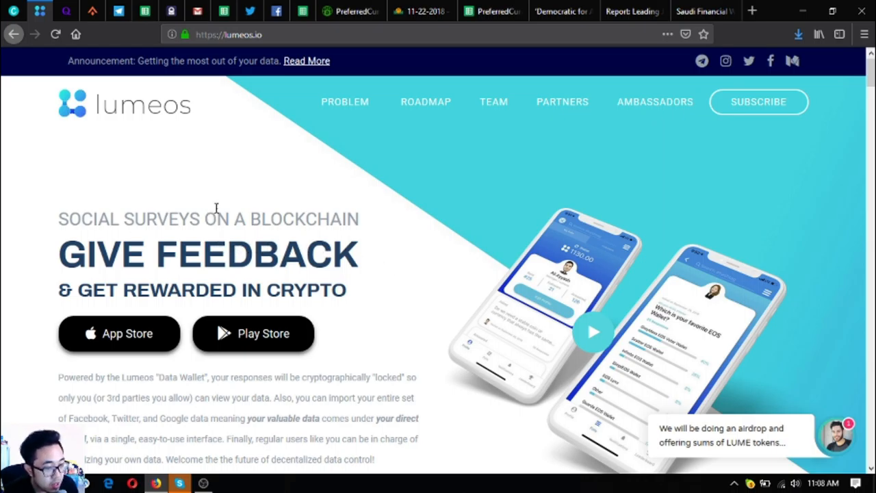
mouse_move(246, 212)
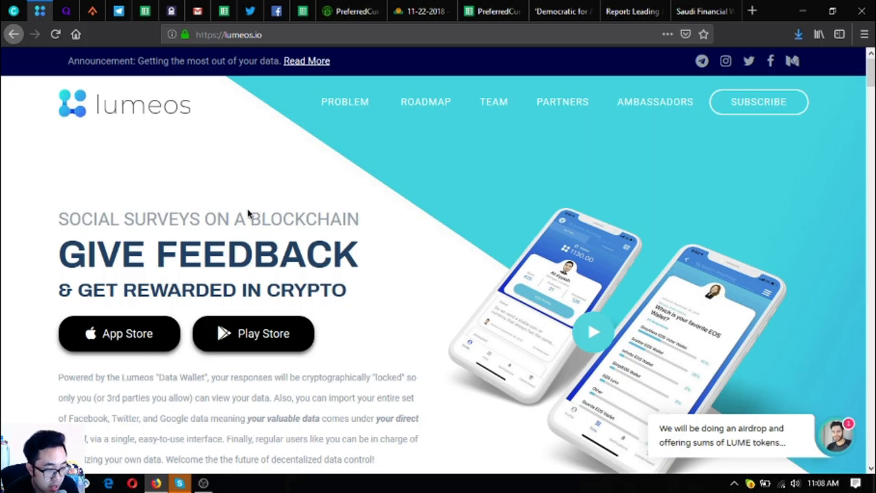
mouse_move(253, 334)
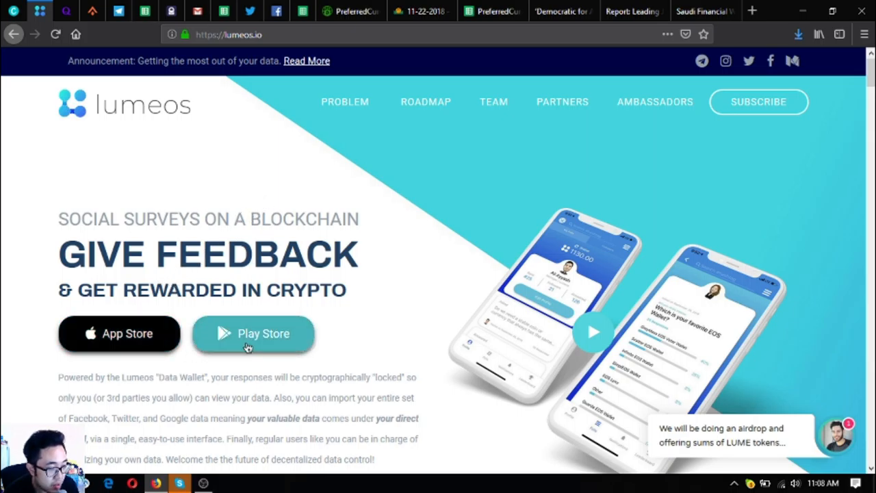
mouse_move(312, 57)
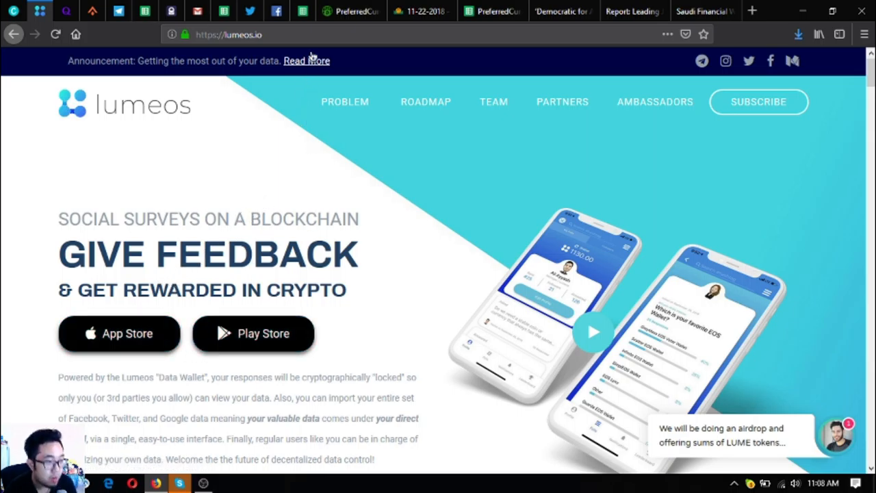
mouse_move(351, 12)
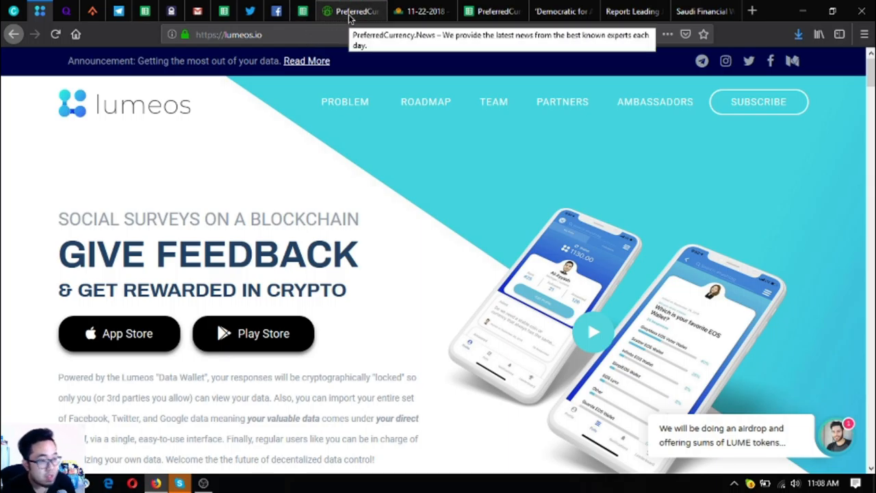
left_click(351, 11)
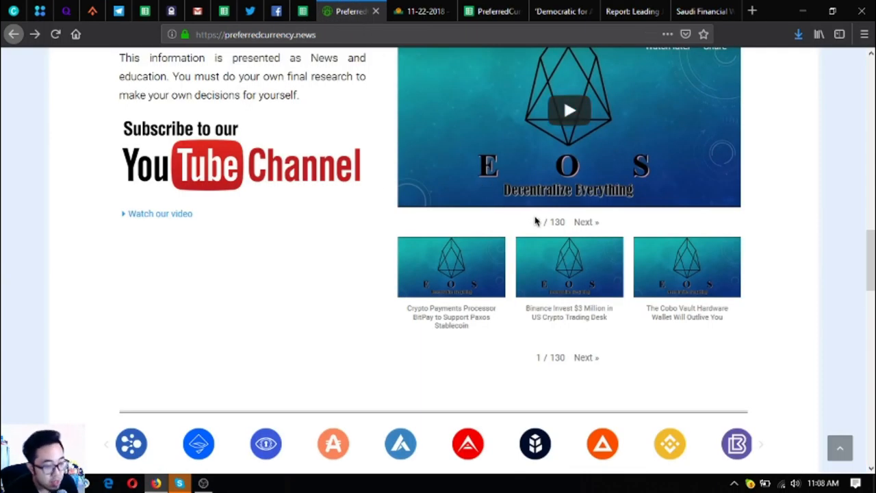